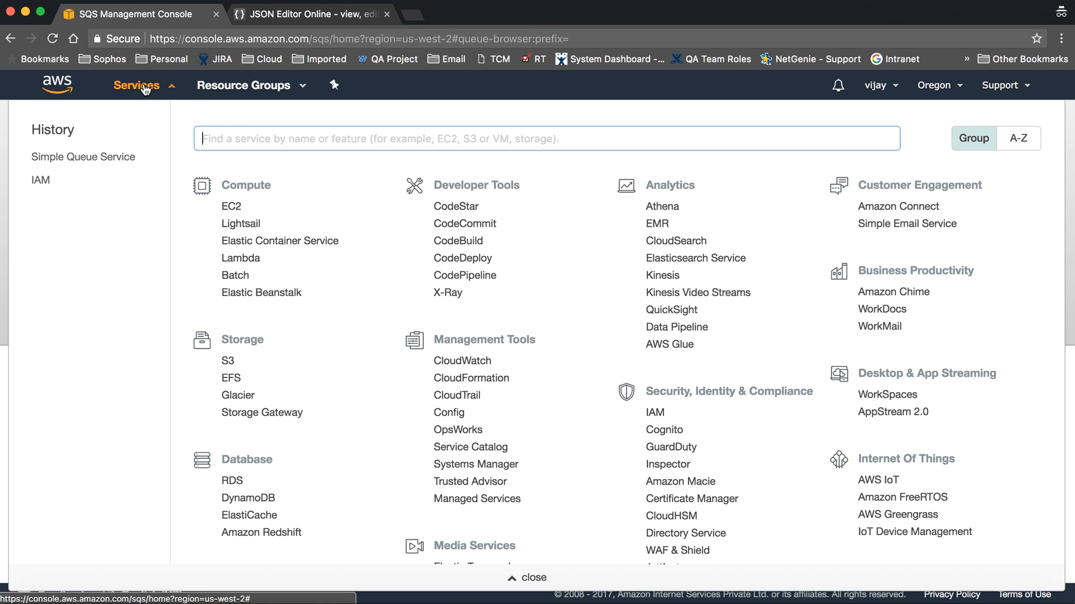
mouse_move(82, 157)
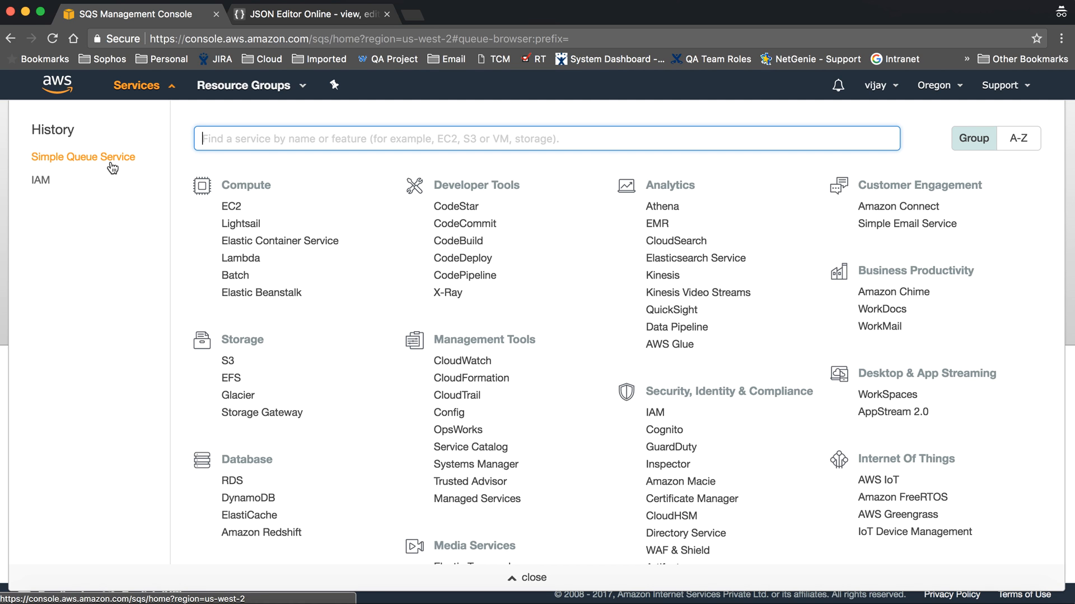
- In CloudFormation, select the sqs stack and confirm Delete Stack so deletion begins
click(472, 377)
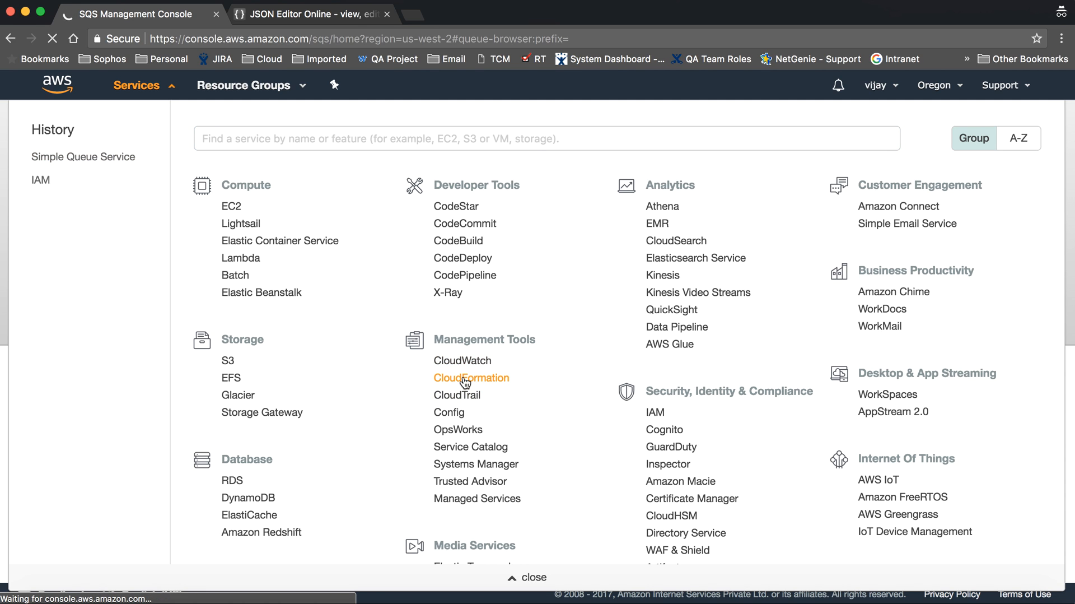
click(471, 378)
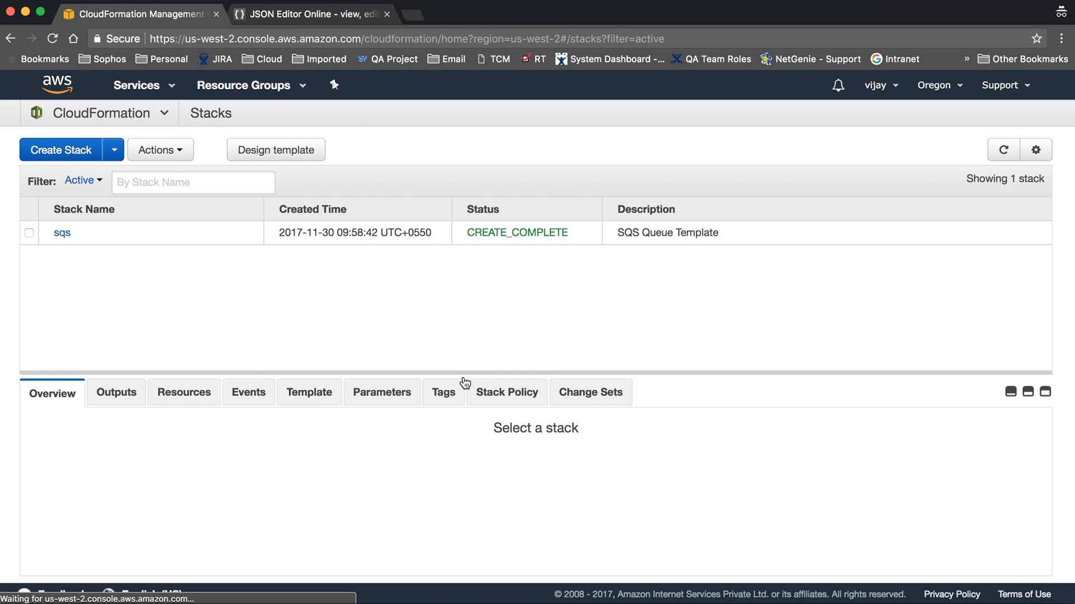
click(29, 232)
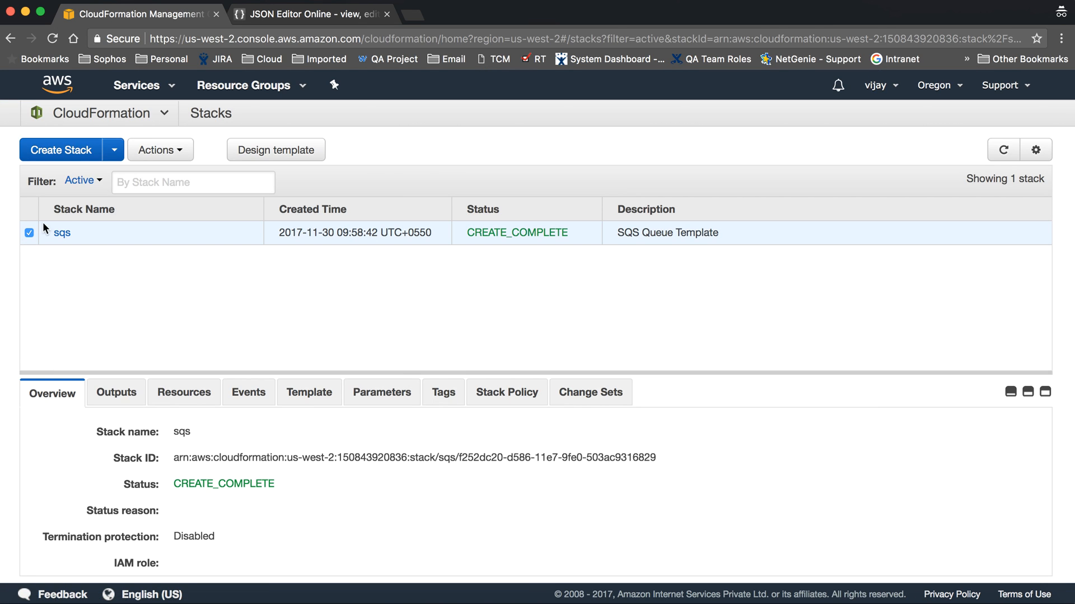
click(160, 150)
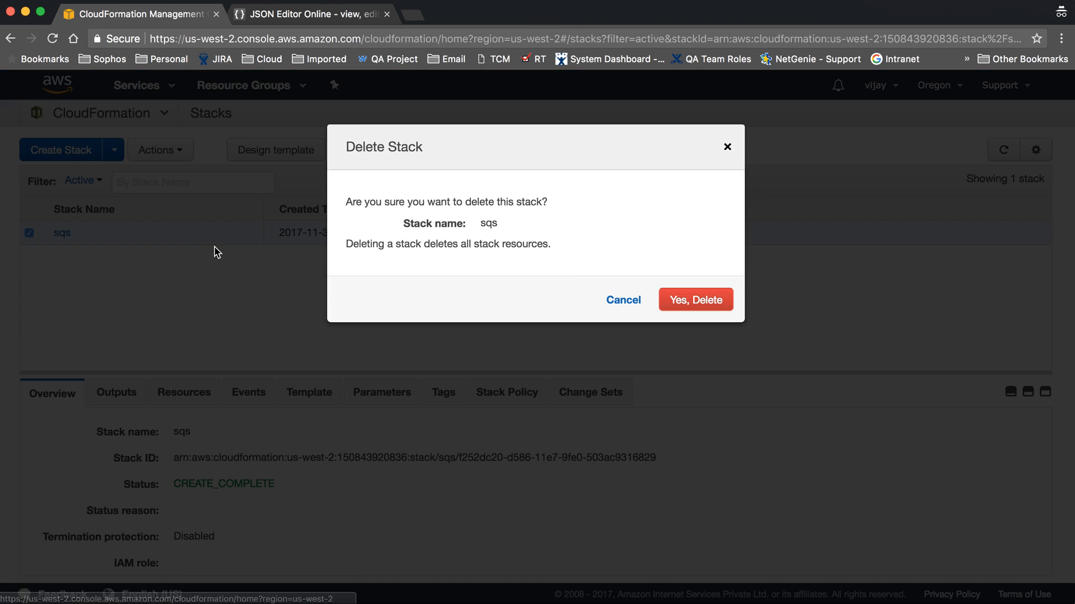
click(622, 299)
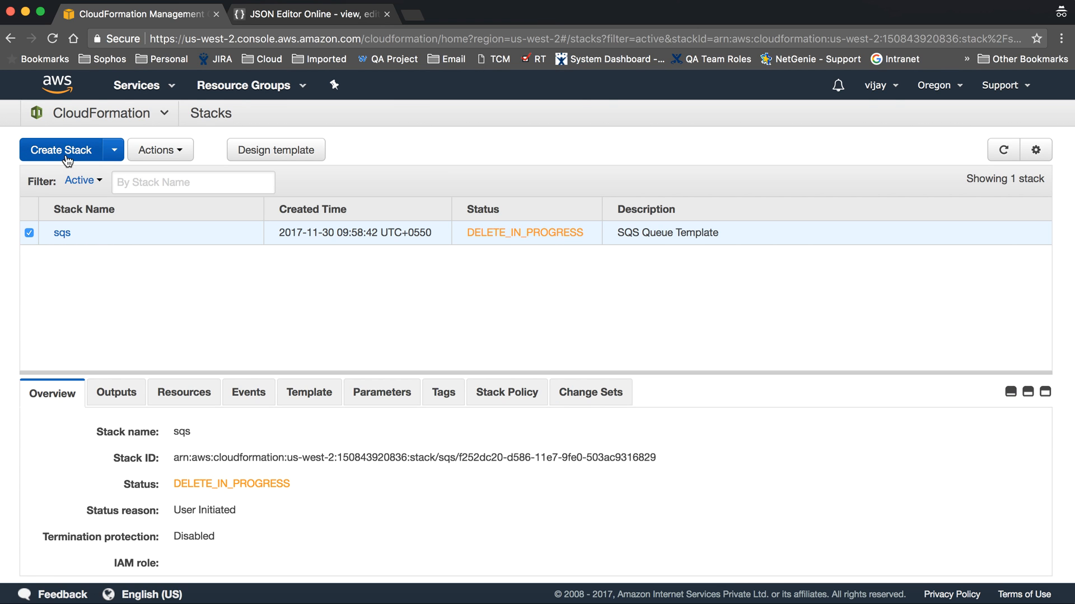
- Start Create Stack in Designer and add an SQS Queue resource to the canvas
click(61, 151)
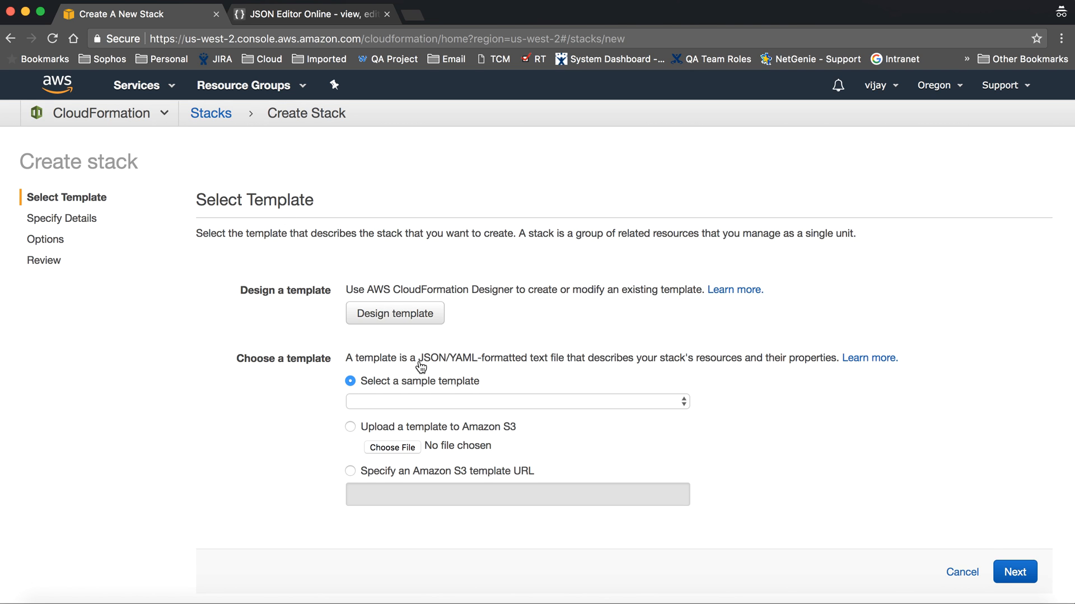
click(395, 313)
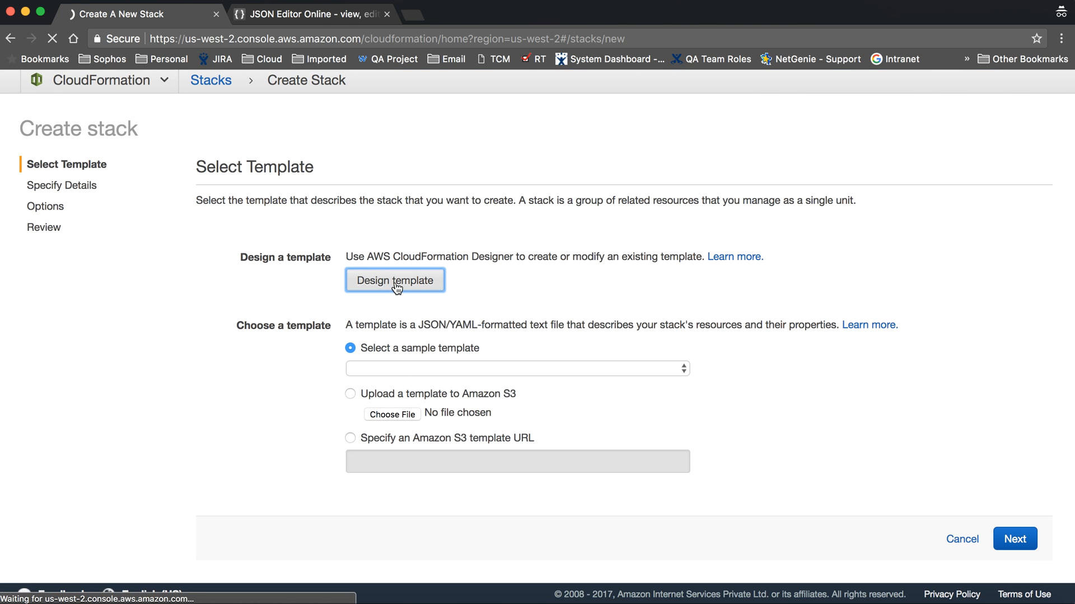
click(395, 280)
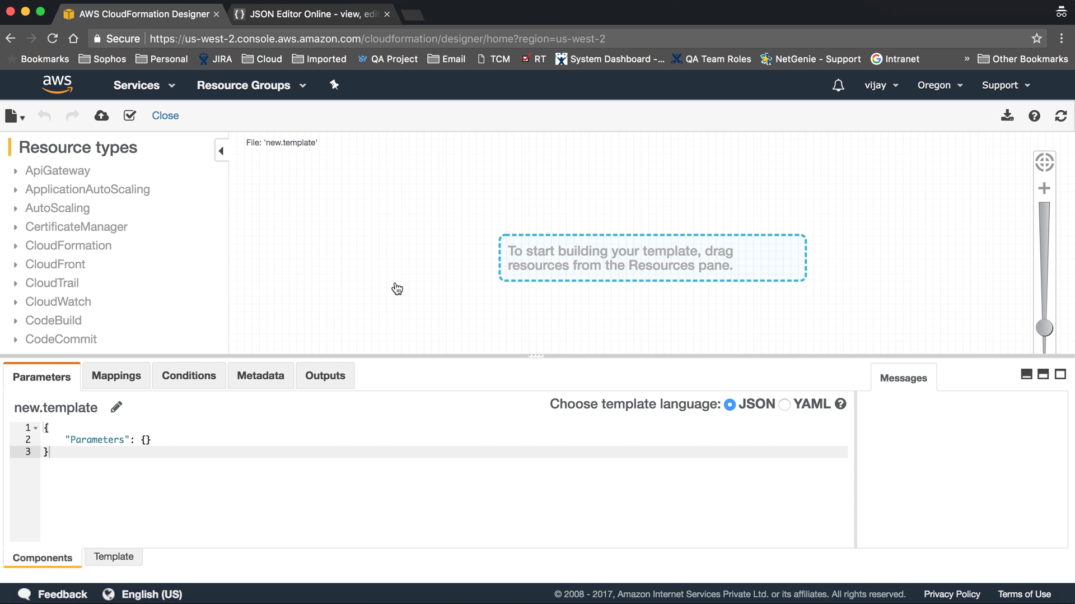
scroll(down, 3)
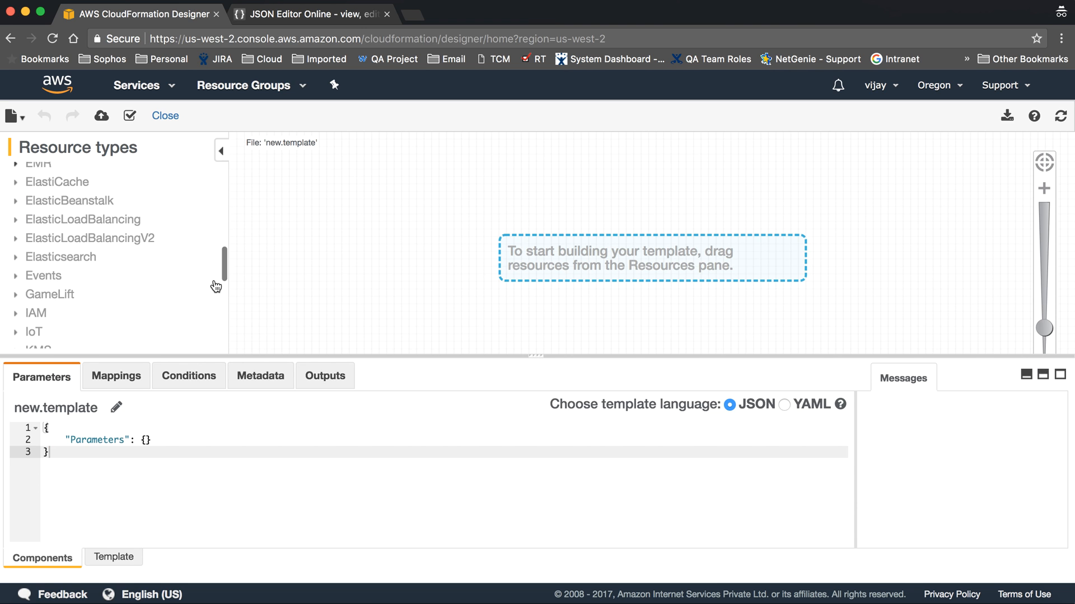
scroll(down, 3)
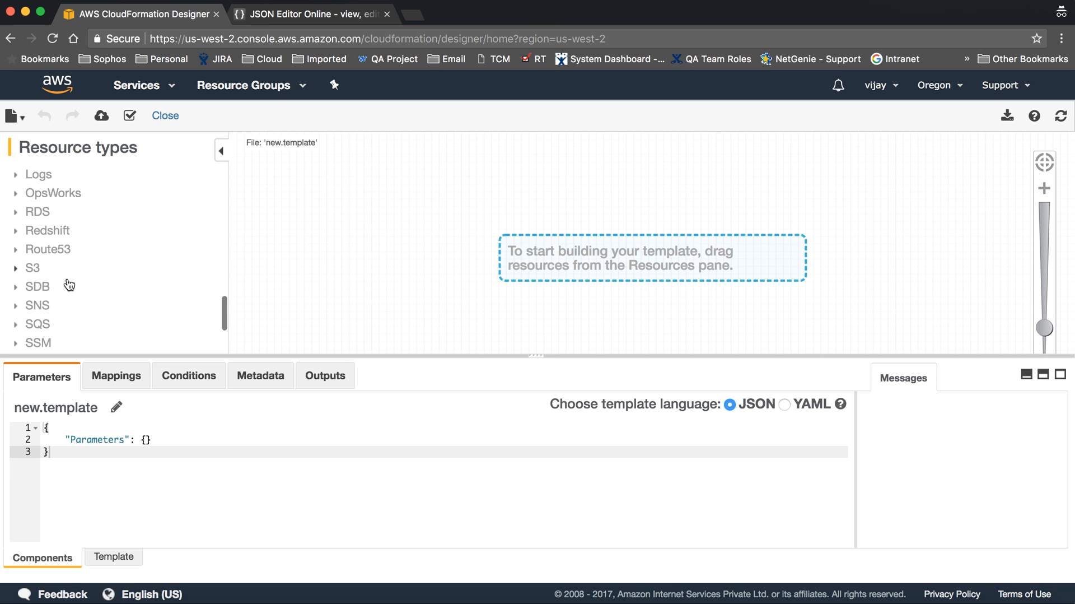
click(37, 323)
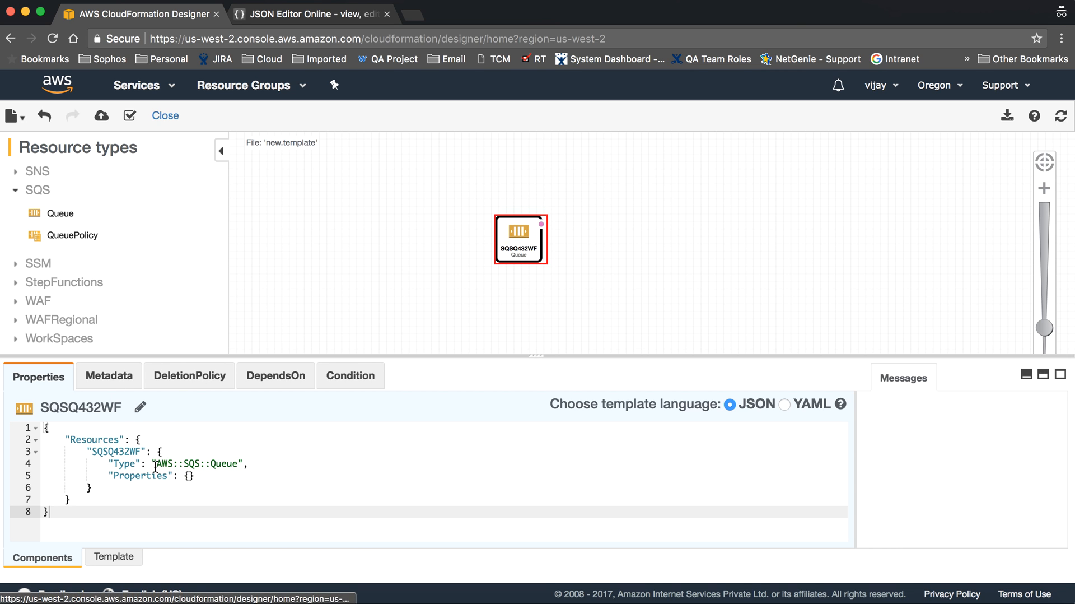
- Show the whole template as JSON text and clear it
click(114, 557)
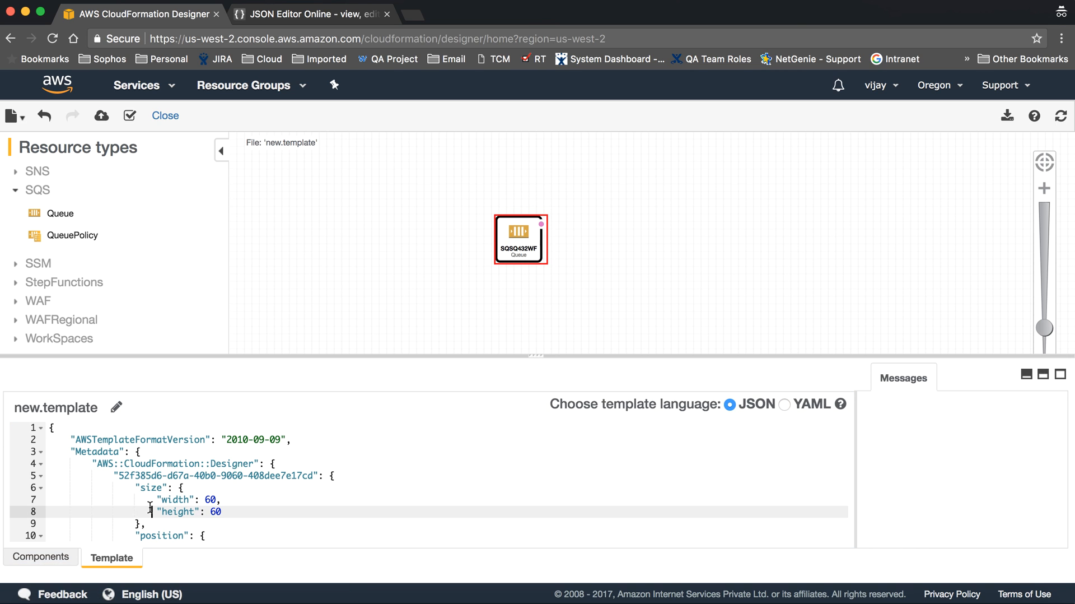
scroll(down, 3)
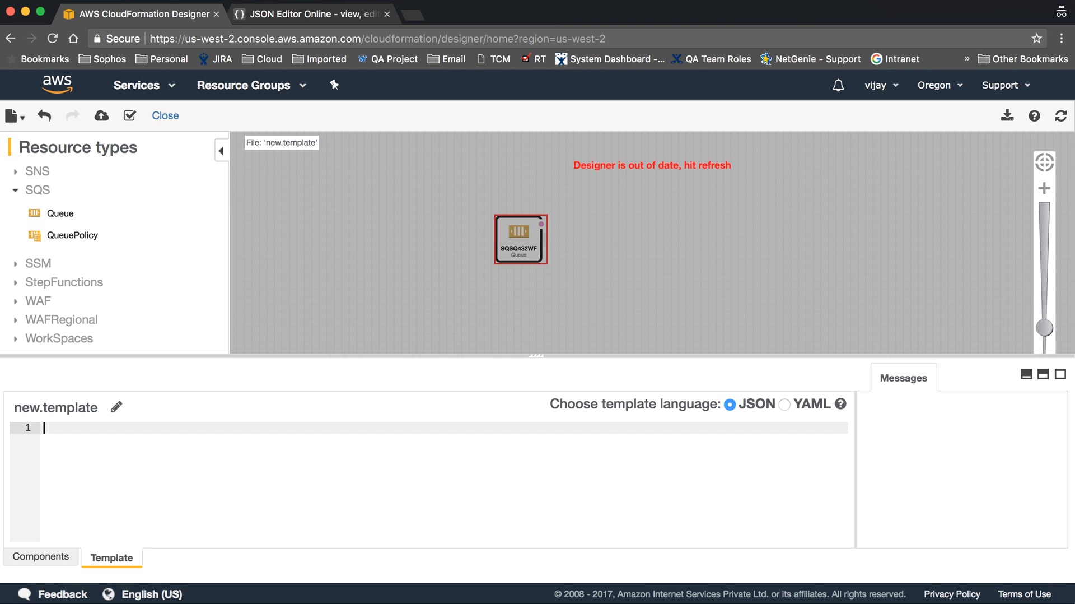
- Switch to JSON Editor Online and collapse then re-expand the template's top-level tree
click(310, 14)
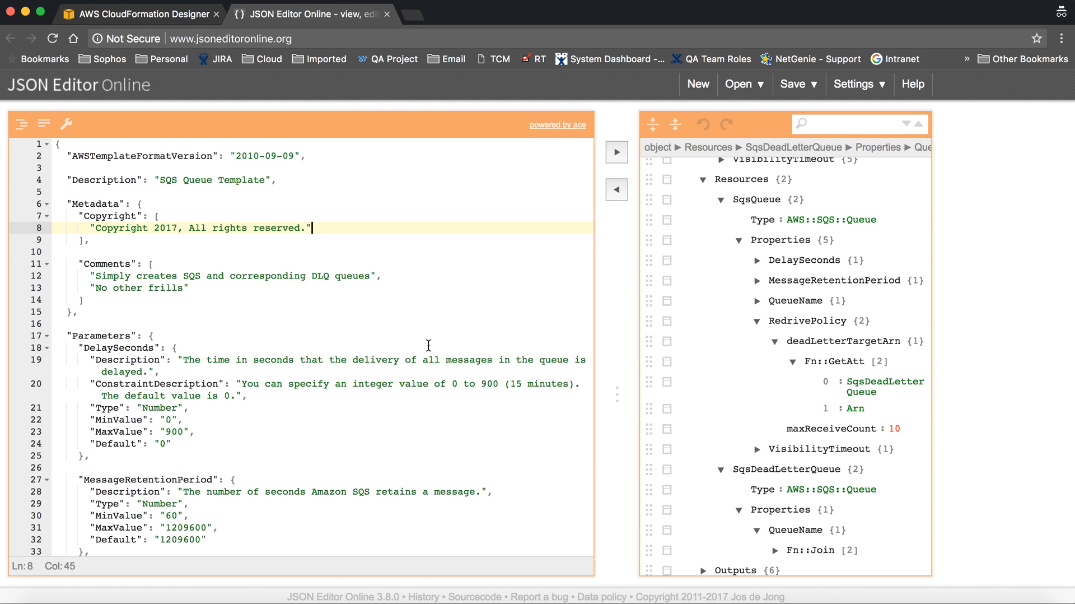
mouse_move(383, 239)
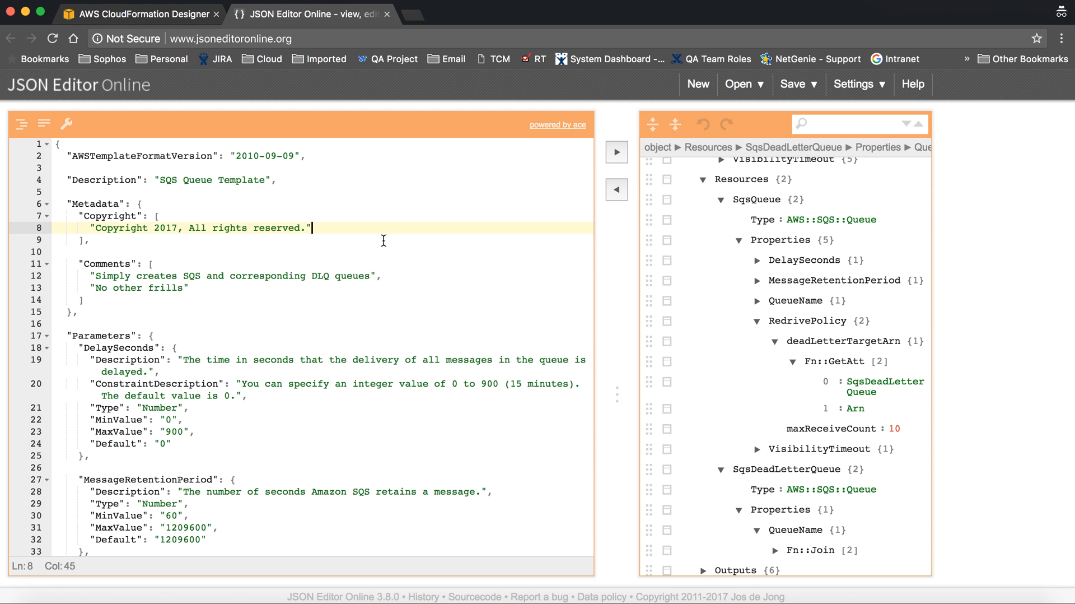
scroll(up, 3)
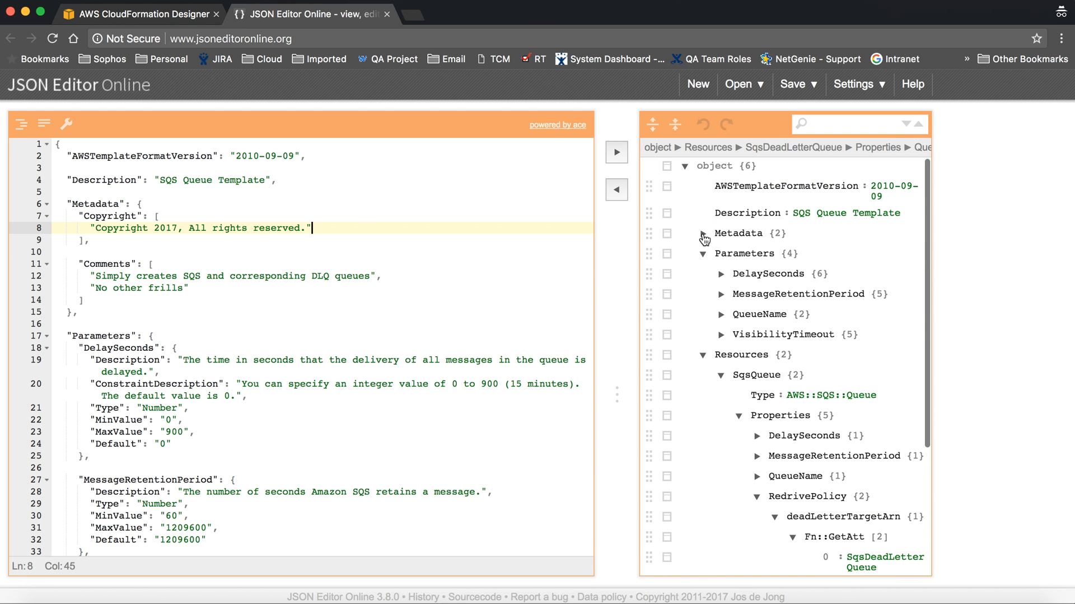
click(683, 165)
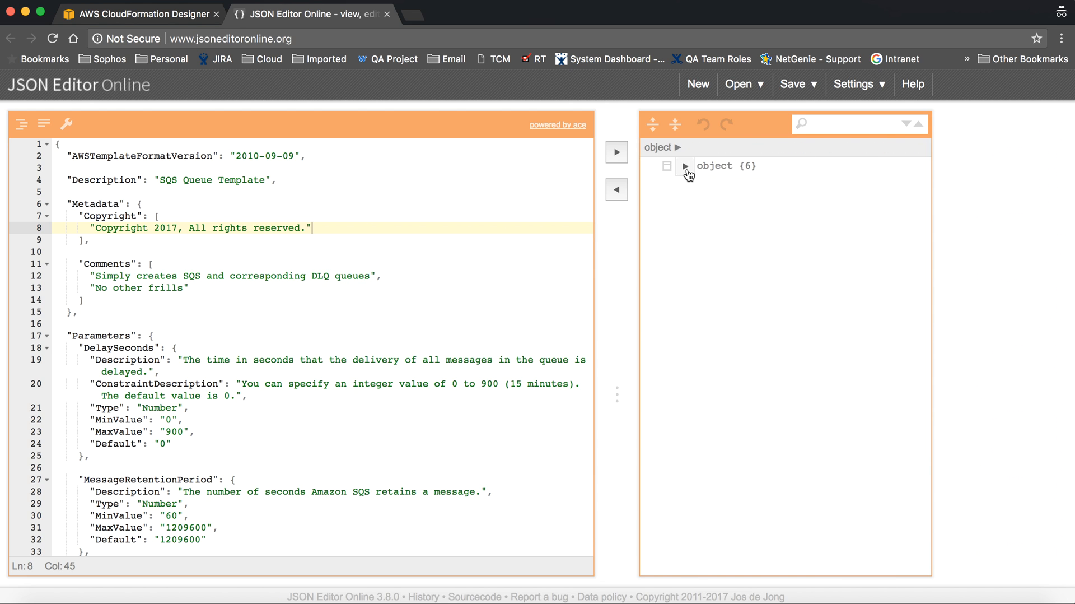
click(683, 166)
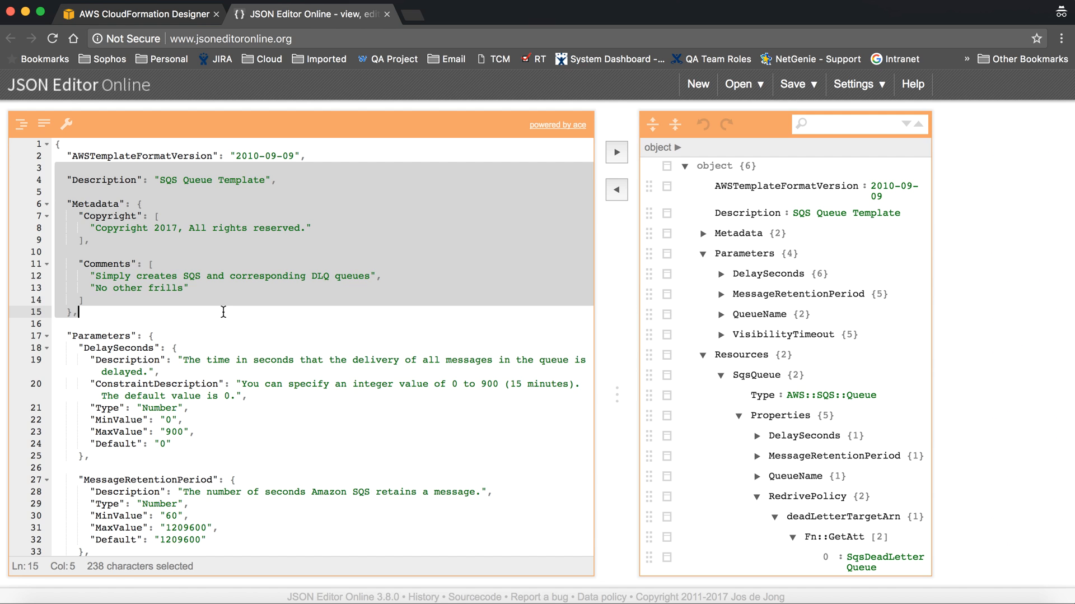
scroll(down, 3)
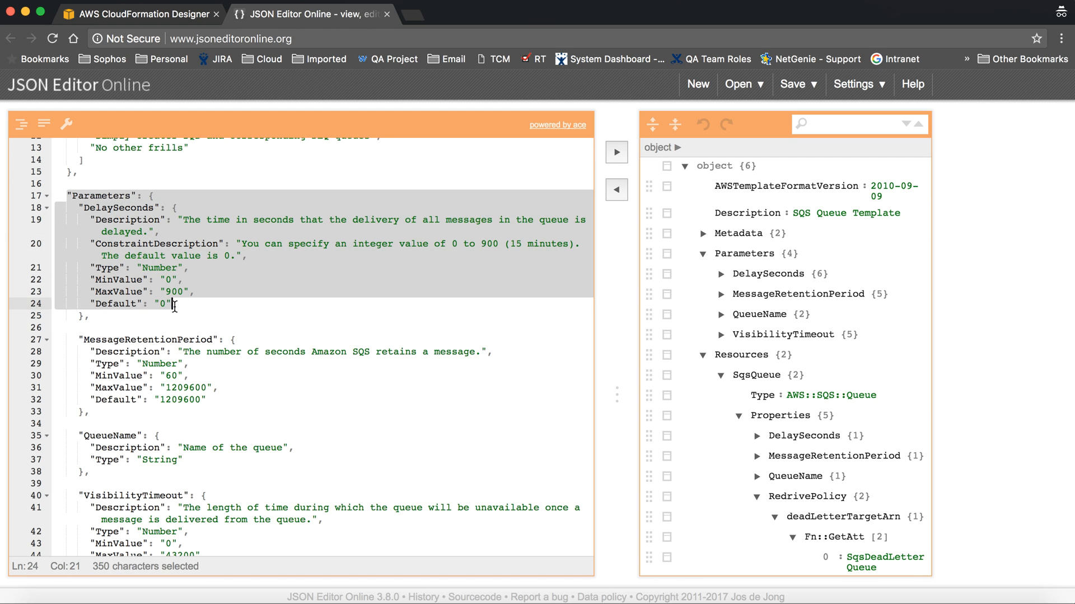
mouse_move(204, 304)
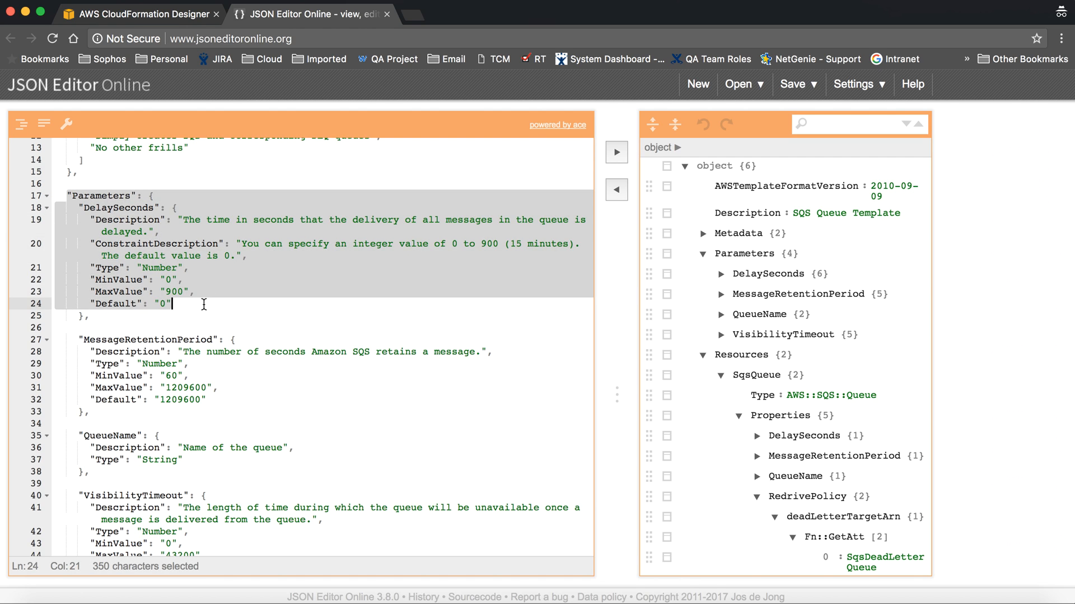
- Review the DelaySeconds and MessageRetentionPeriod parameter lines in the code pane
double_click(118, 207)
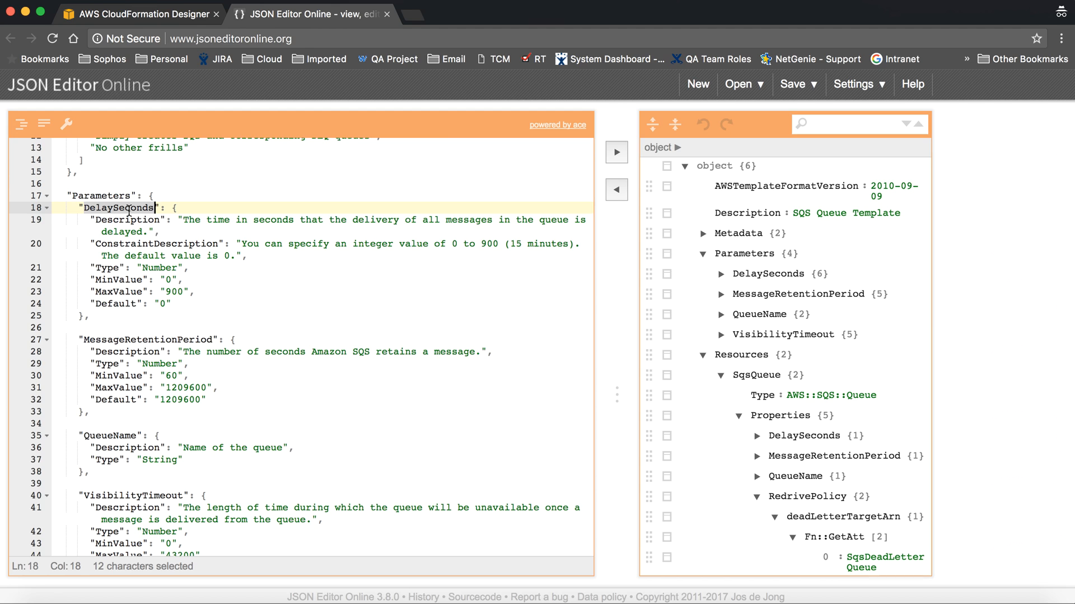
mouse_move(126, 282)
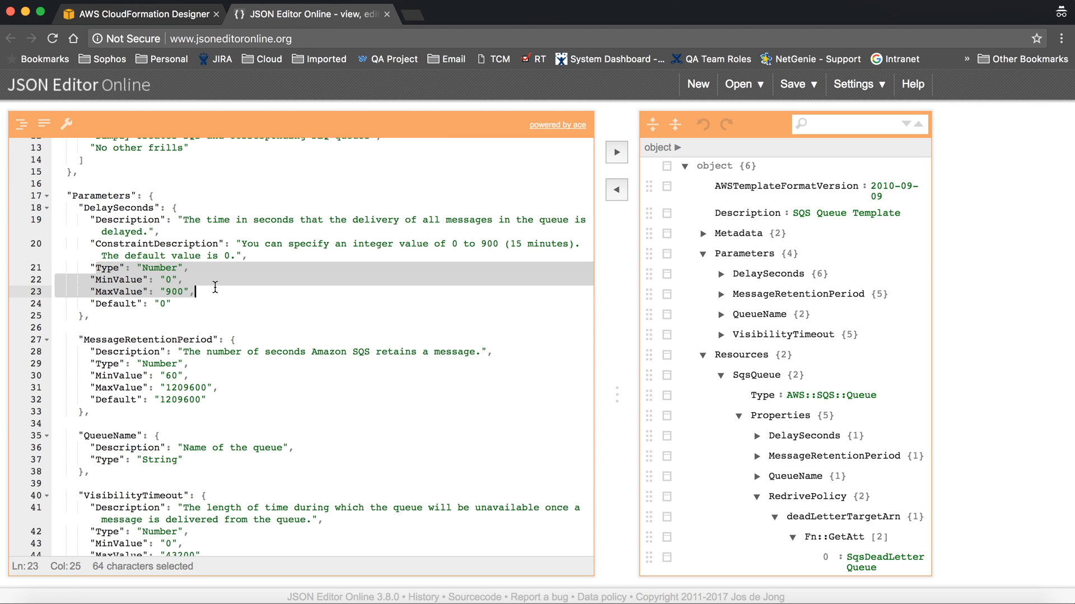
click(171, 278)
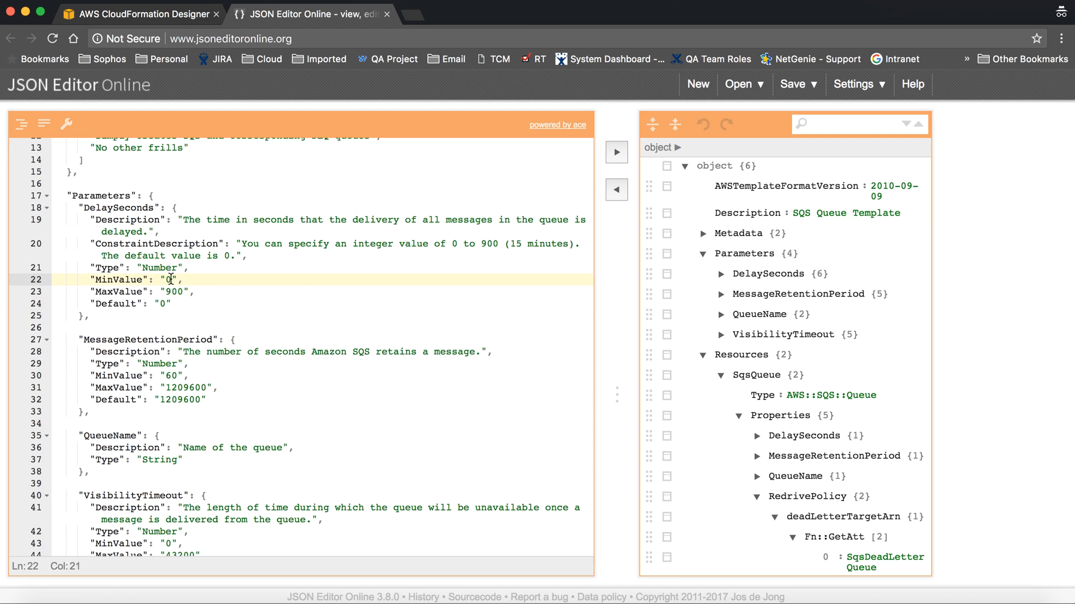
click(172, 291)
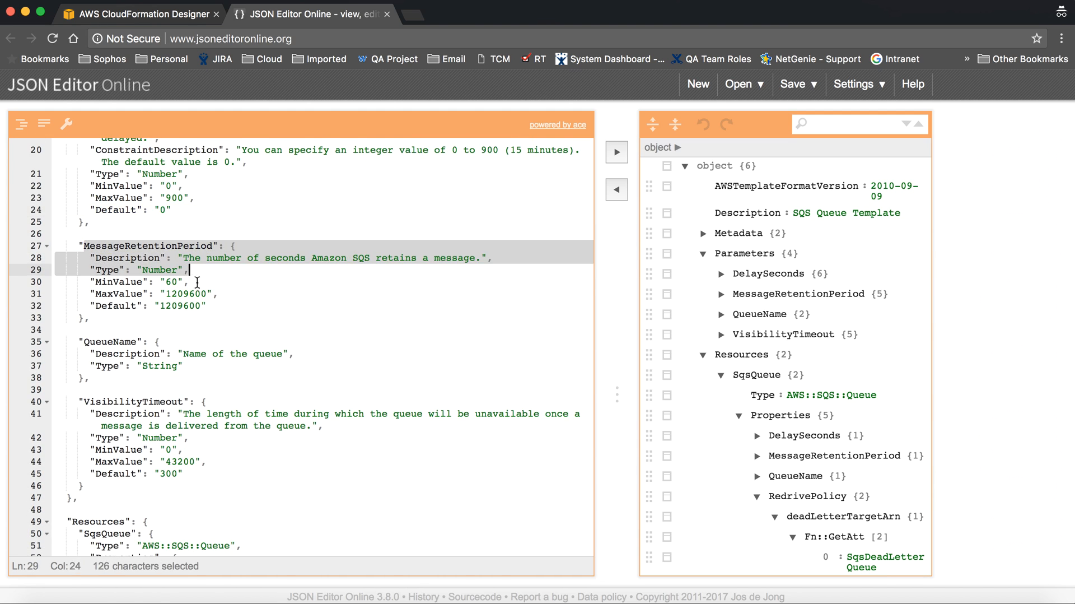
click(230, 306)
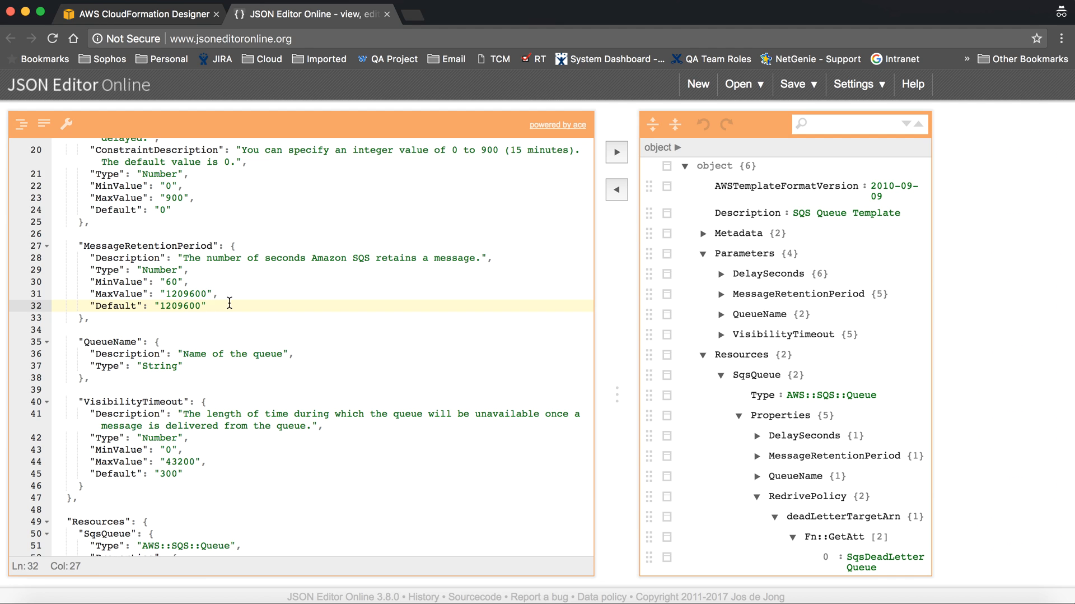
mouse_move(96, 281)
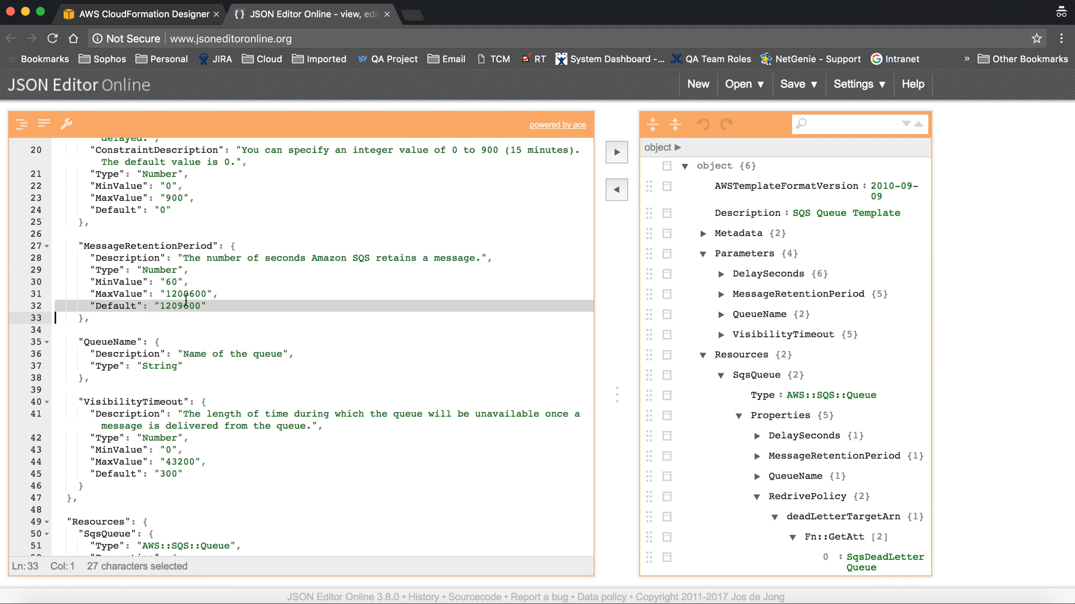
scroll(down, 3)
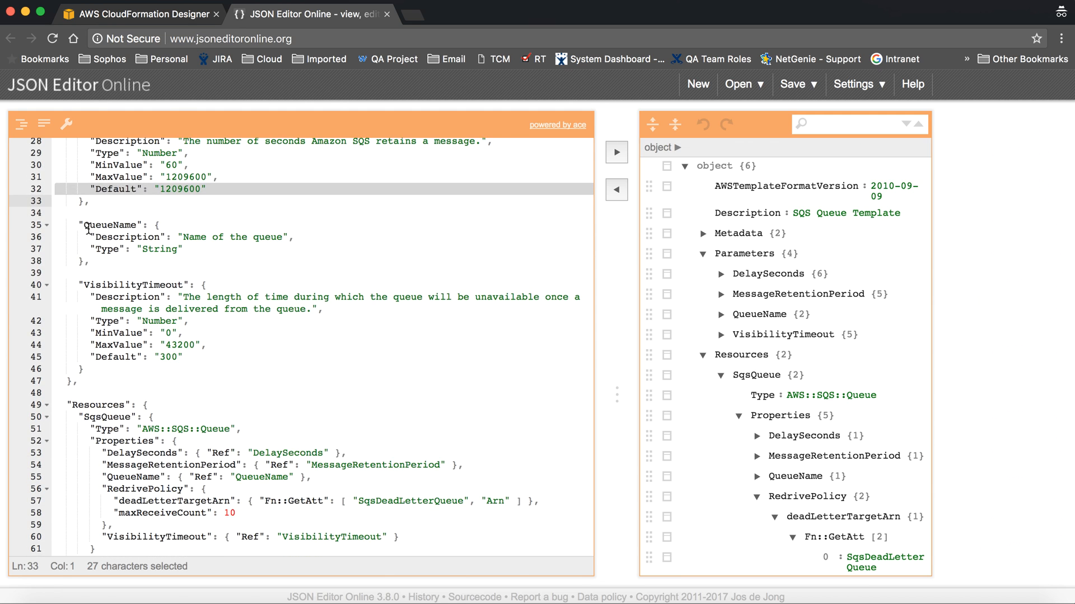
click(184, 249)
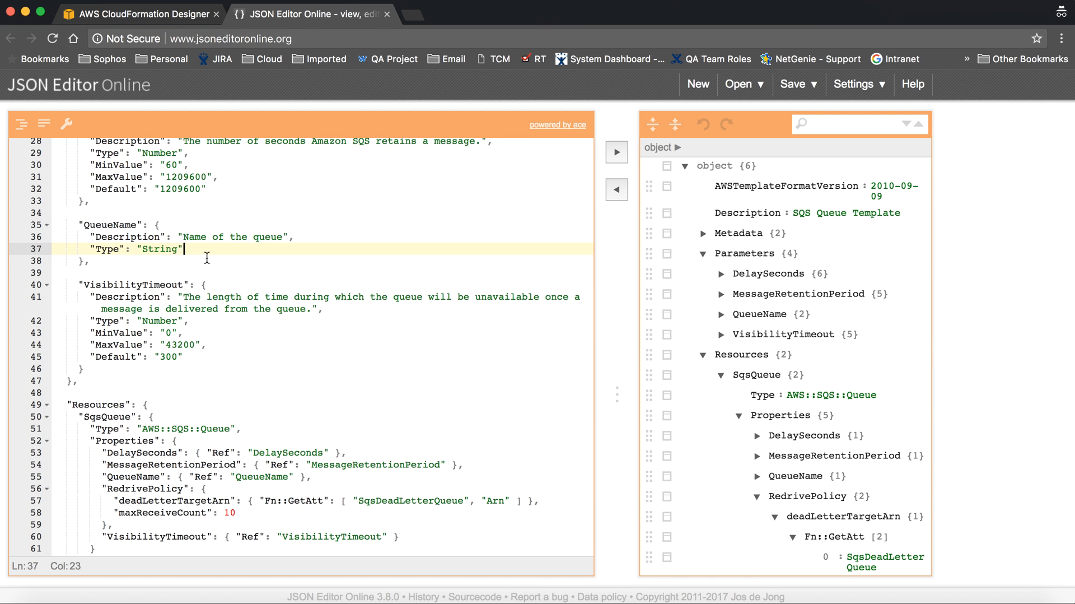
scroll(down, 3)
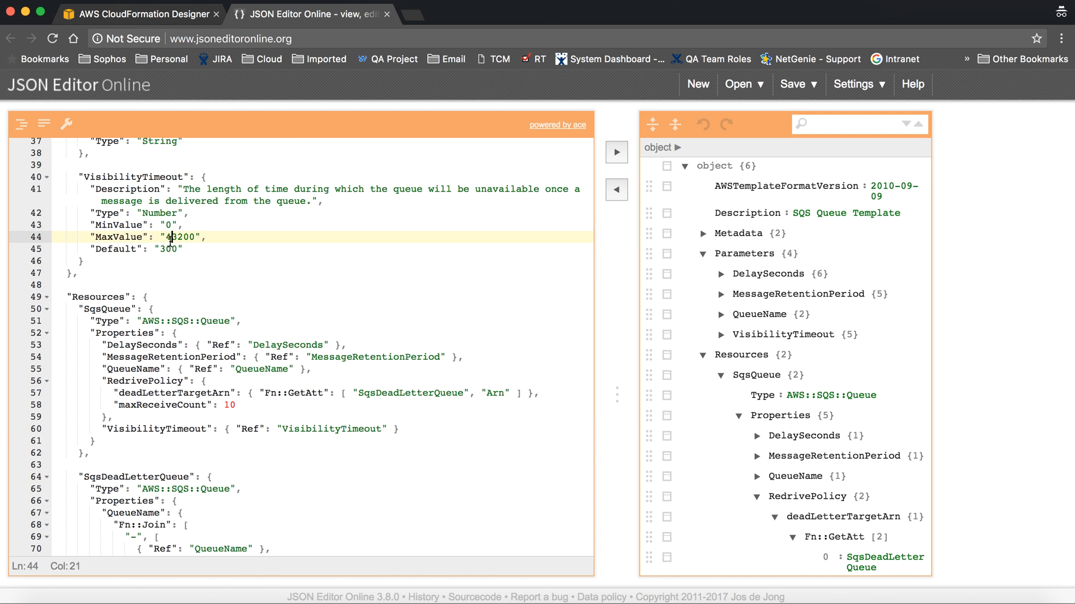
scroll(up, 3)
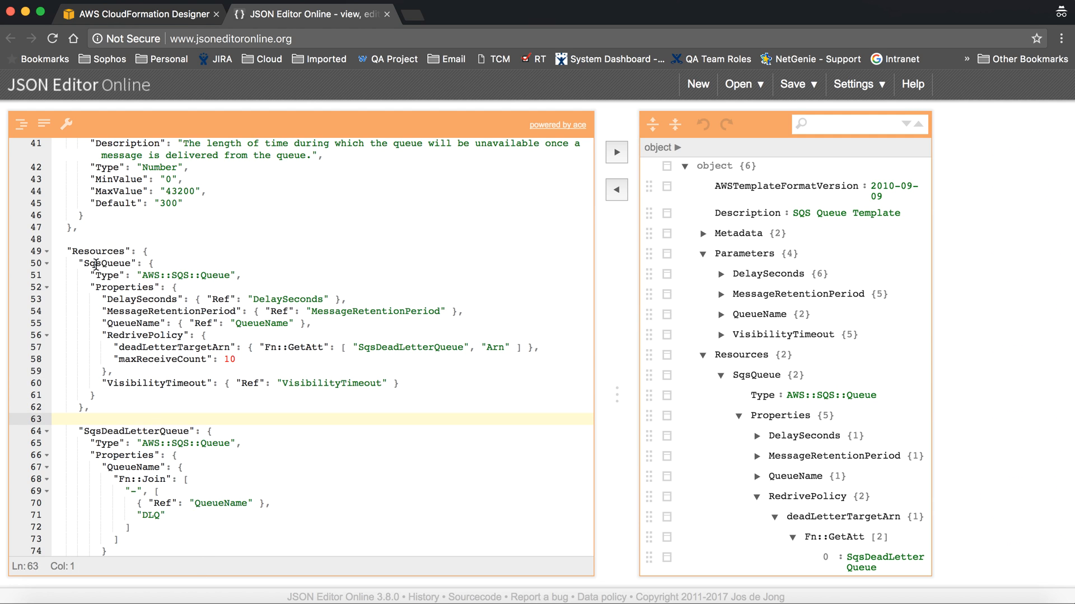
double_click(107, 263)
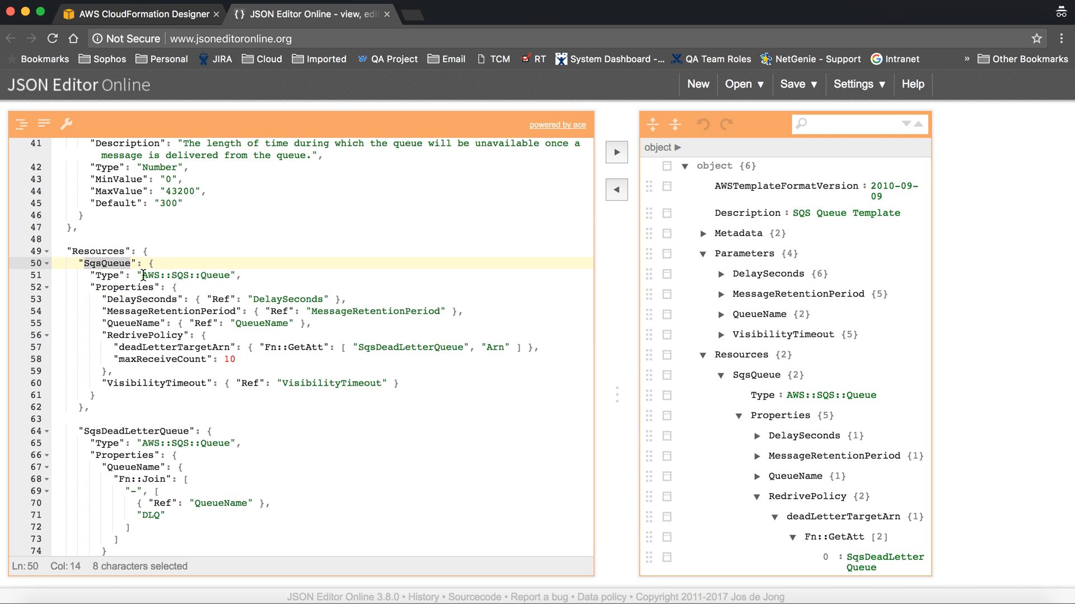
click(181, 275)
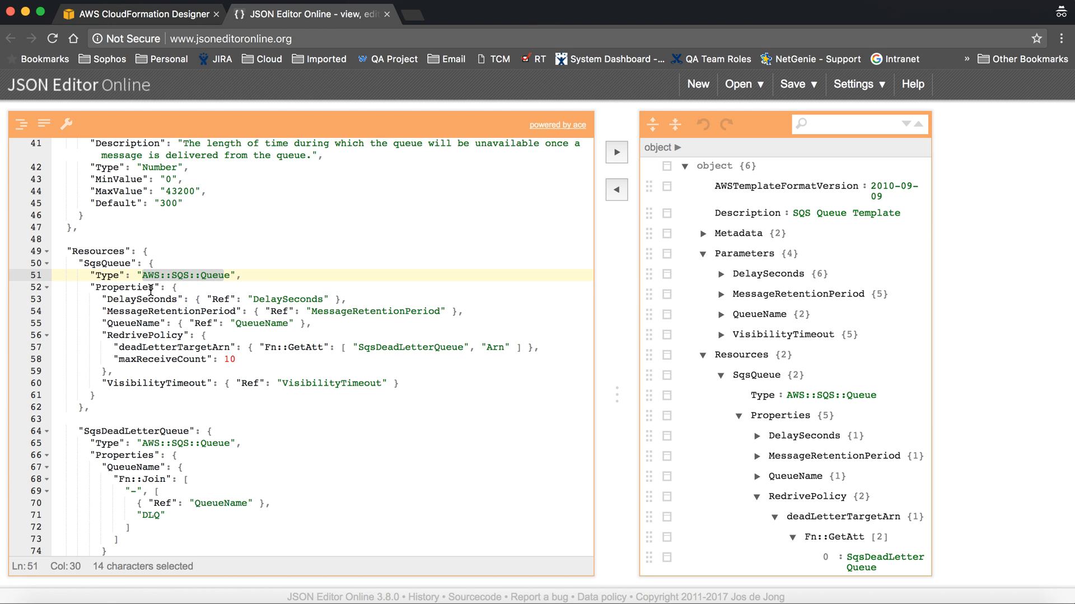
scroll(down, 3)
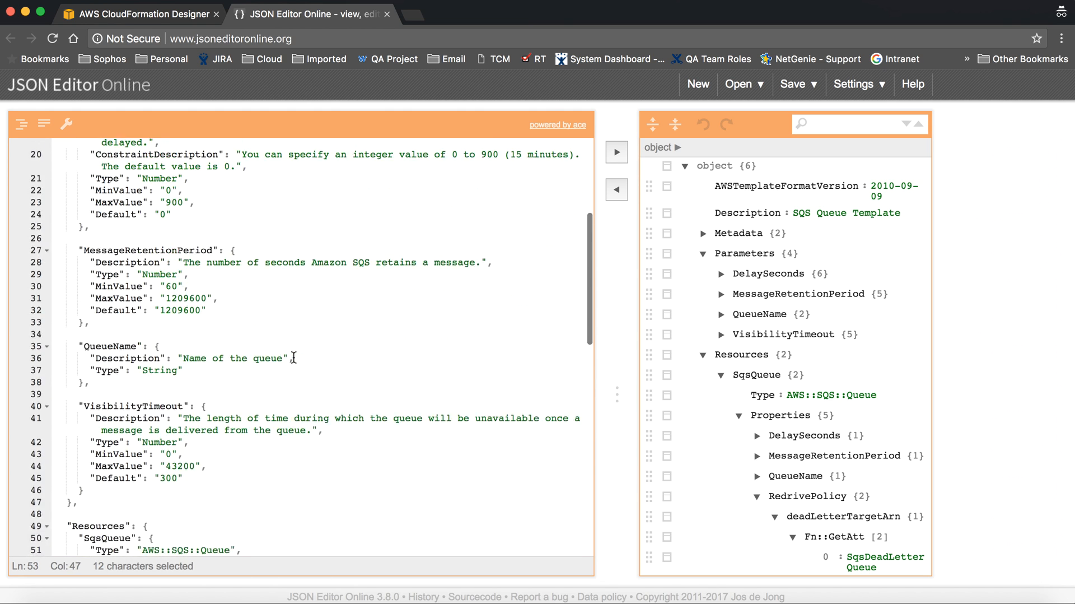
scroll(up, 3)
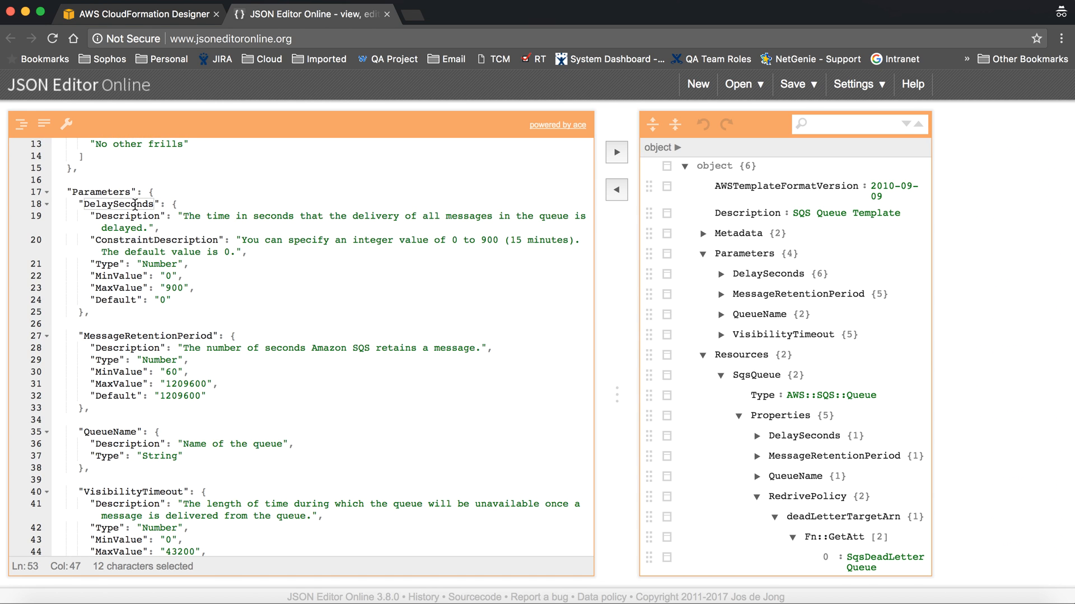
scroll(down, 3)
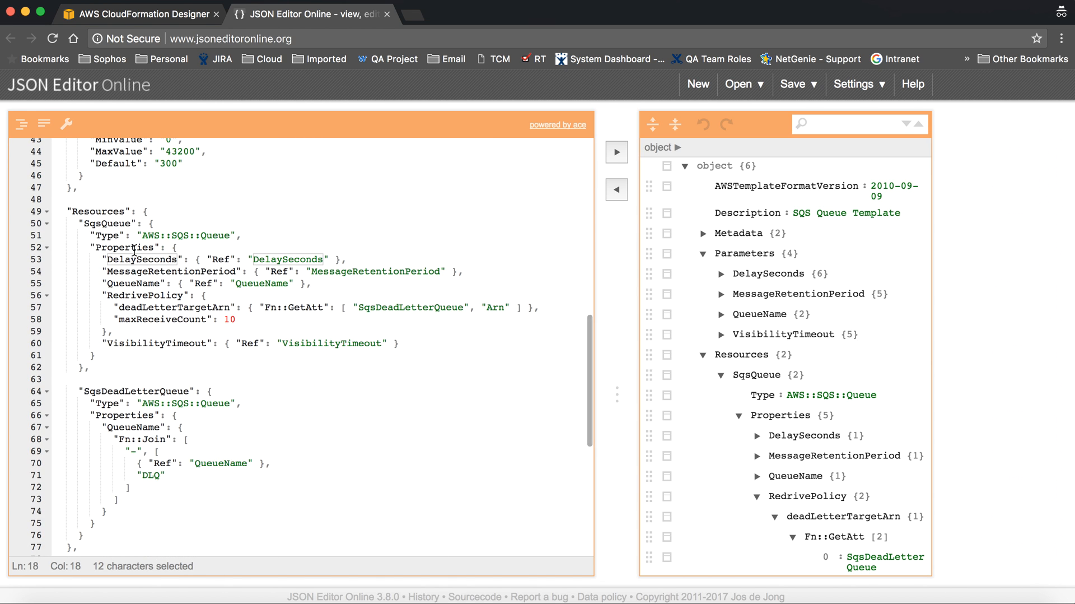
click(336, 269)
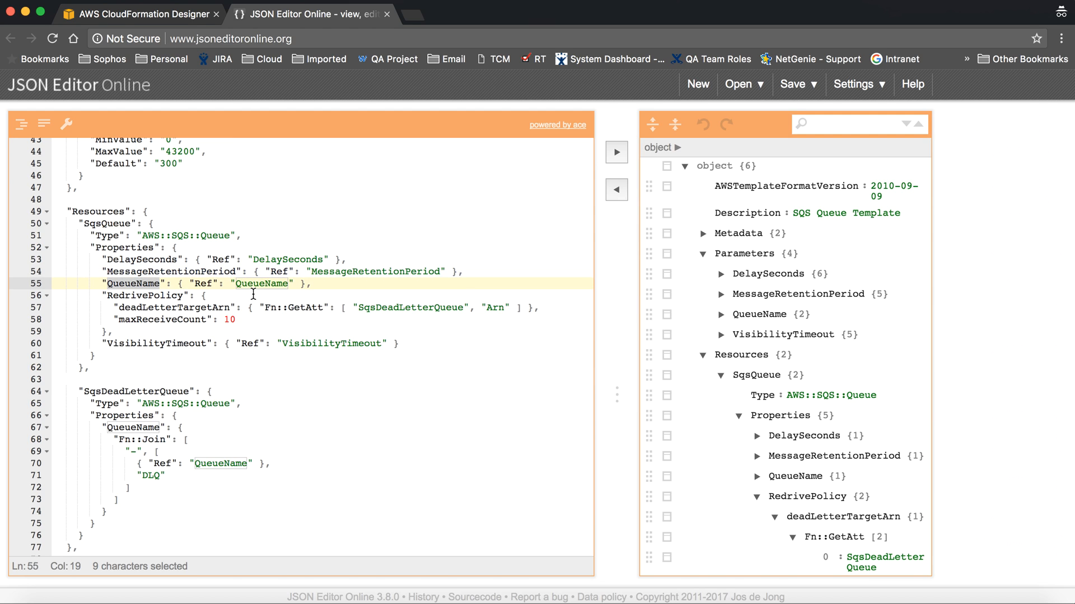
double_click(144, 295)
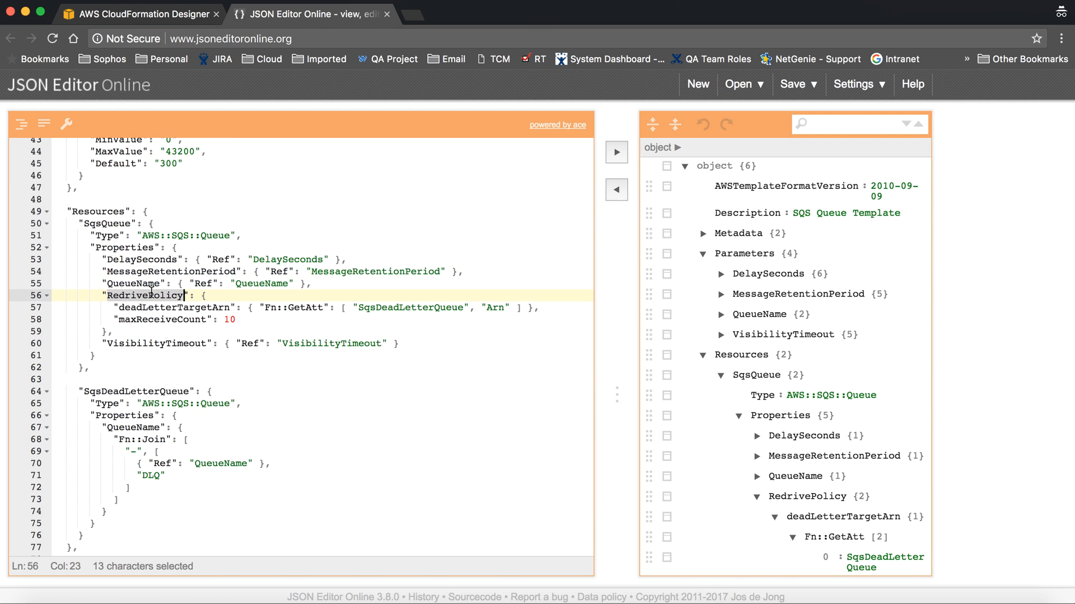
scroll(down, 3)
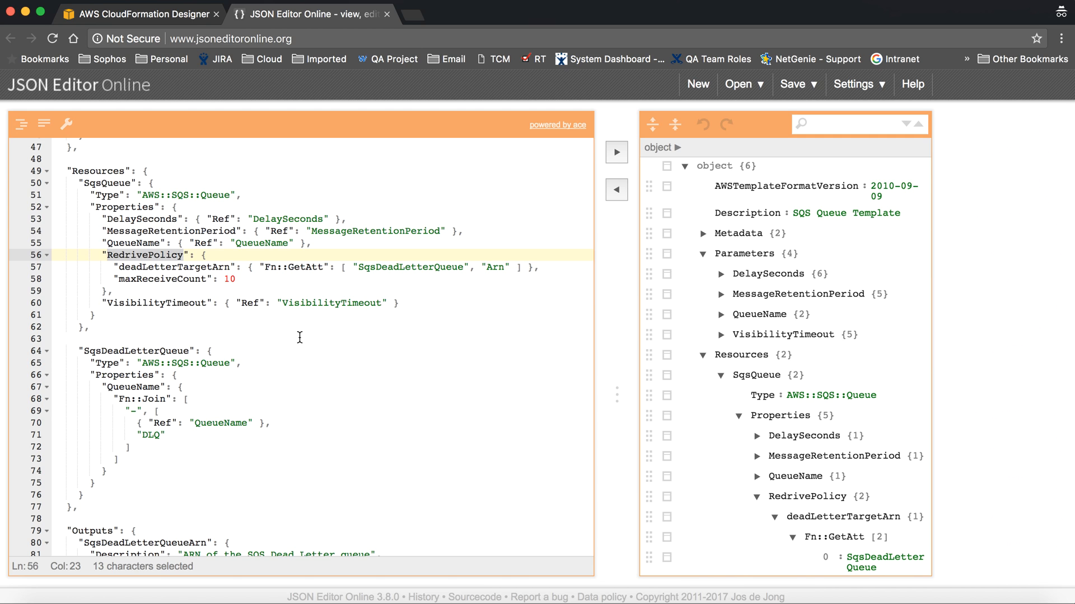
mouse_move(176, 245)
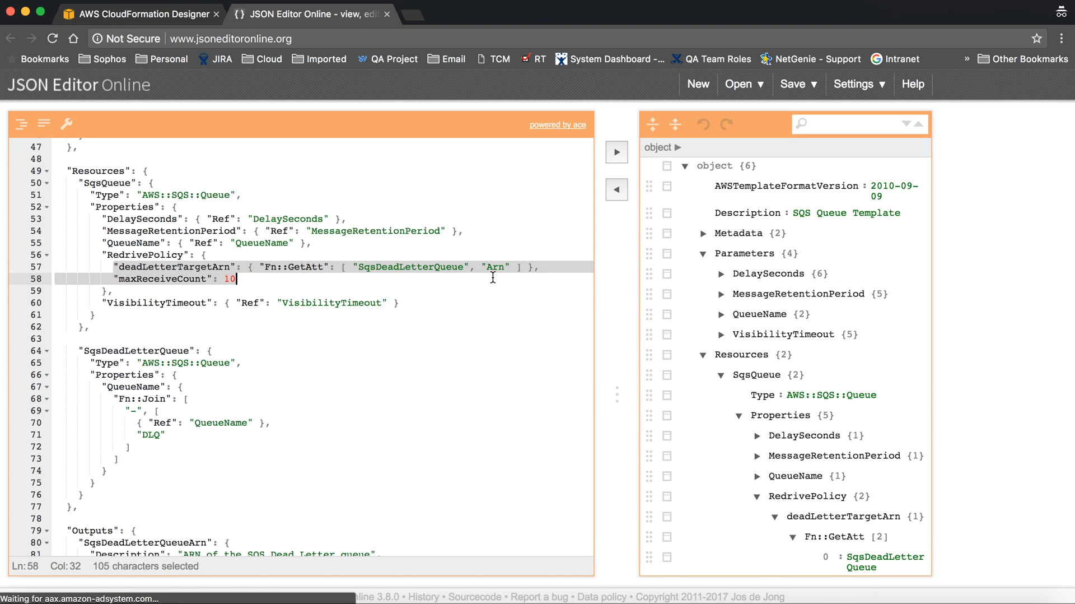
click(295, 279)
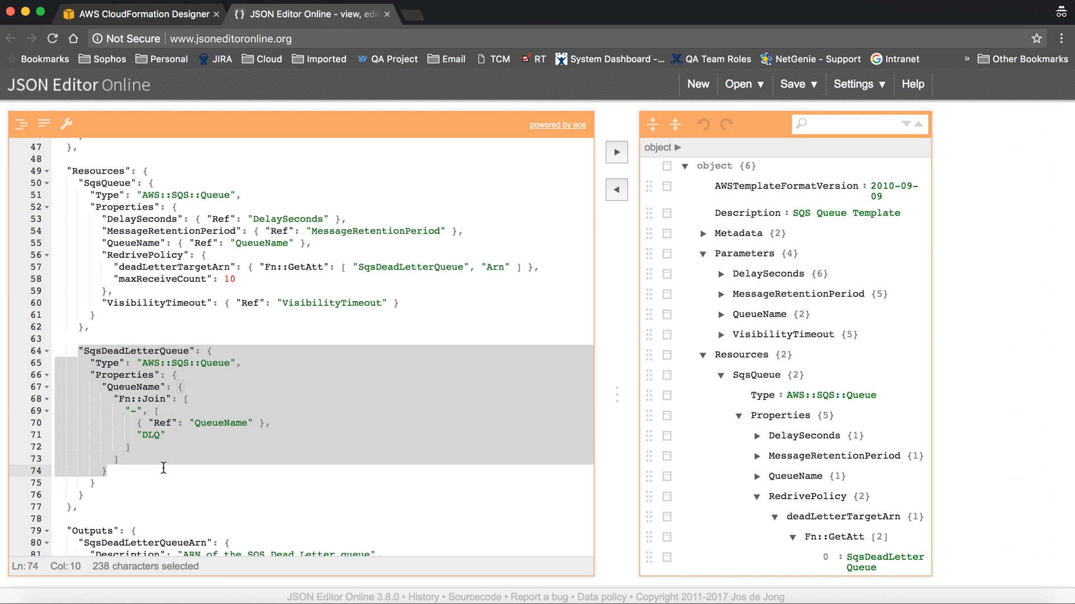
mouse_move(102, 348)
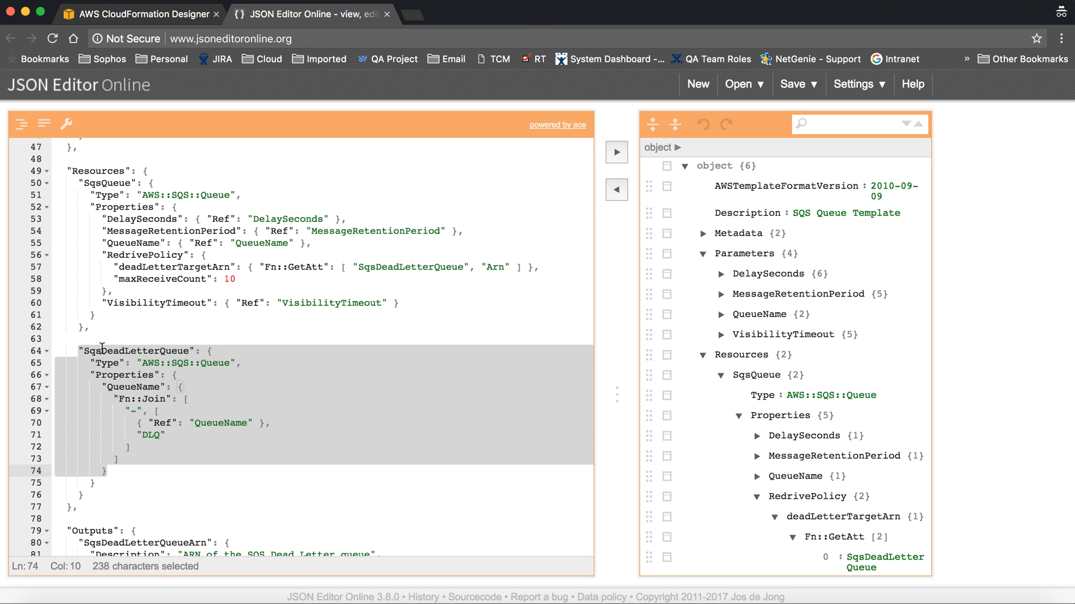
click(155, 361)
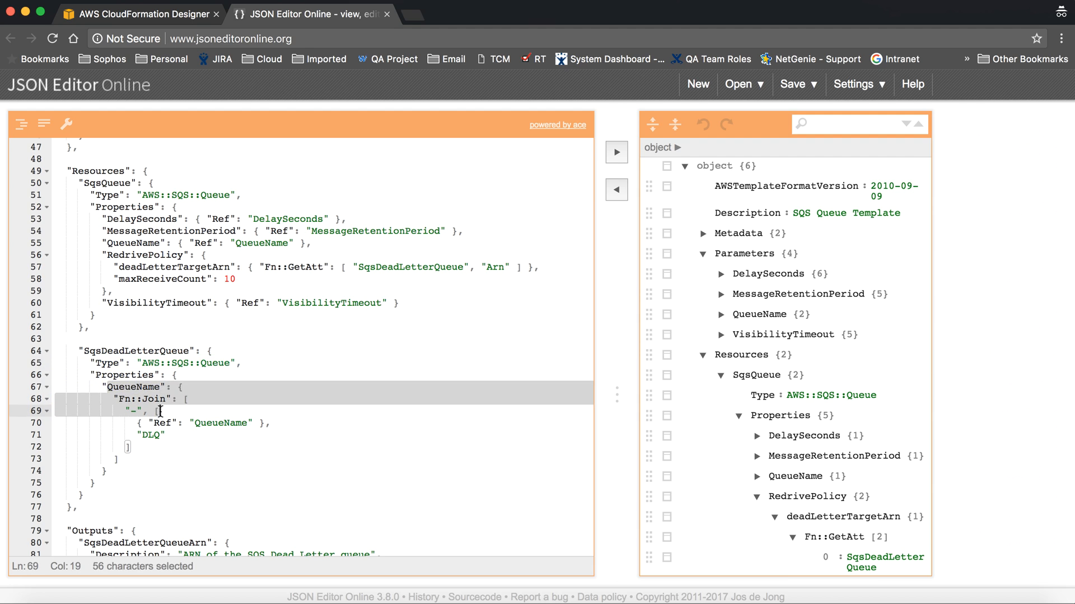
click(137, 410)
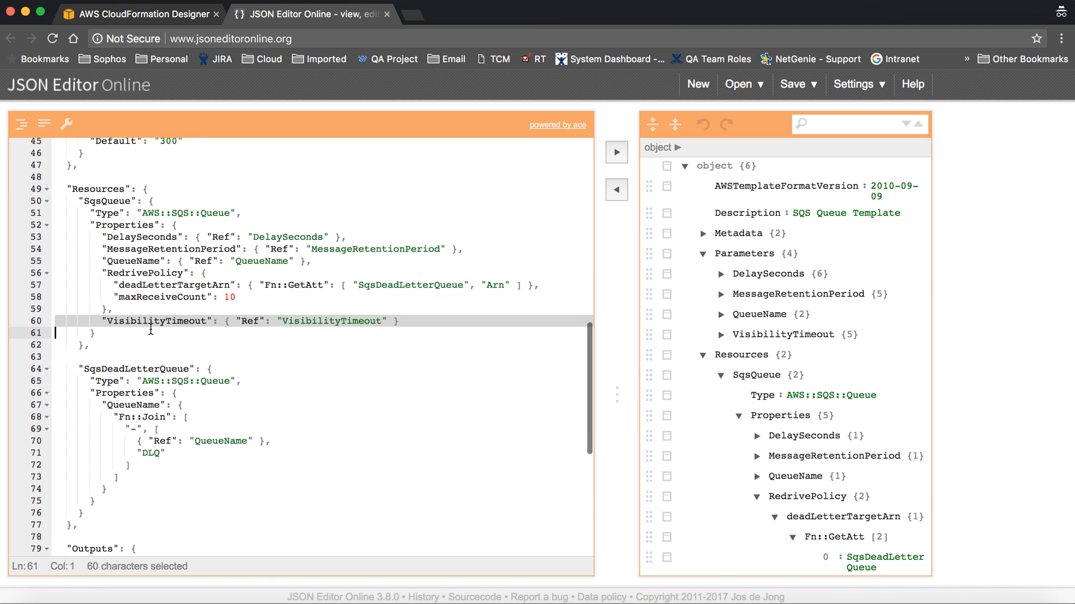
- Review the SqsDeadLetterQueueUrl and SqsQueueUrl outputs, select all template text, and return to Designer
scroll(down, 3)
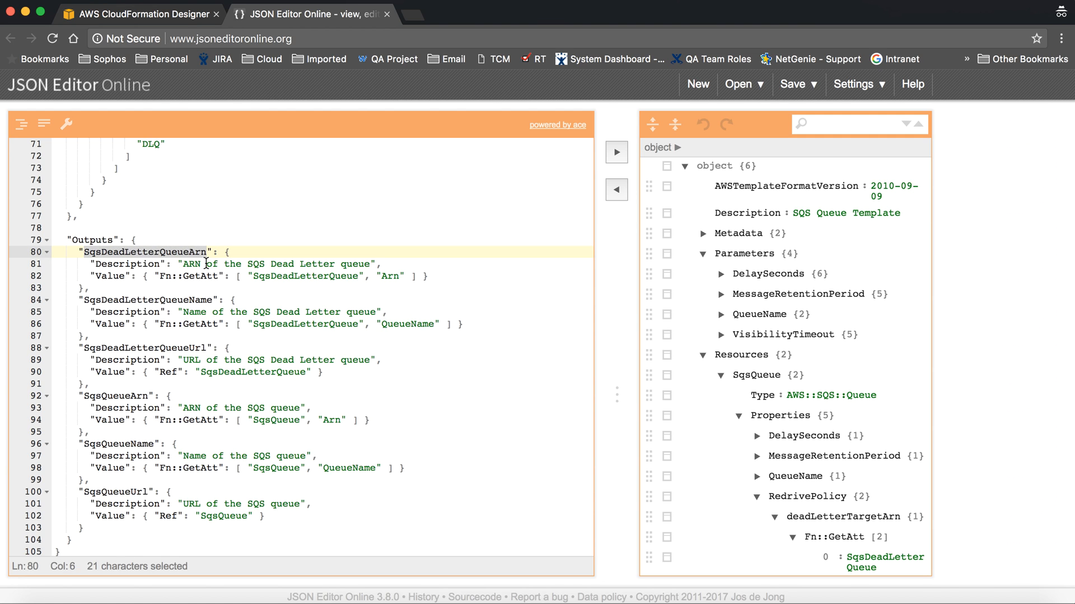
double_click(146, 300)
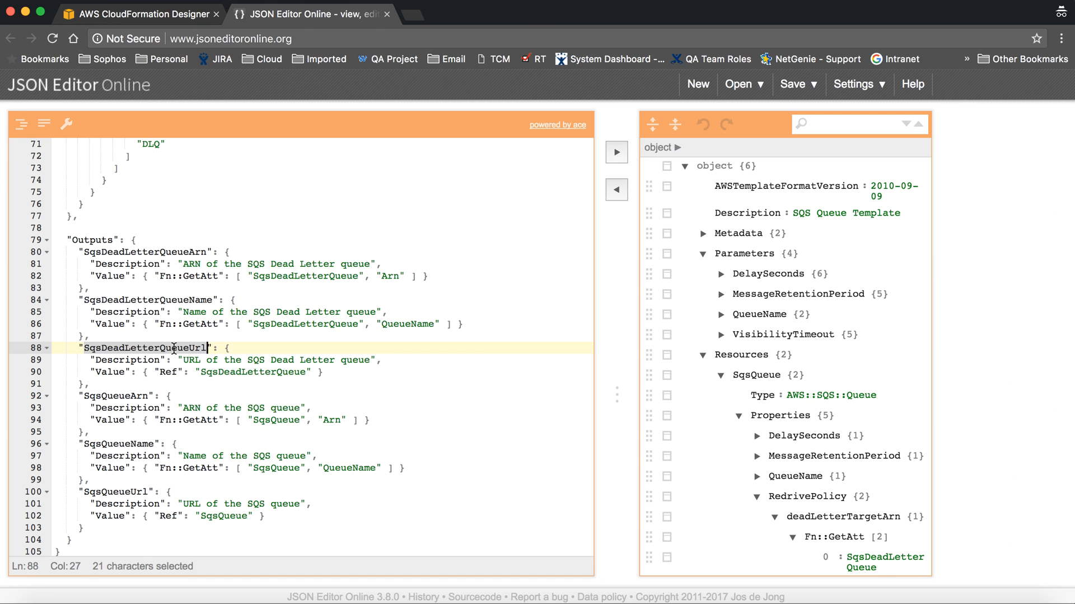
mouse_move(215, 435)
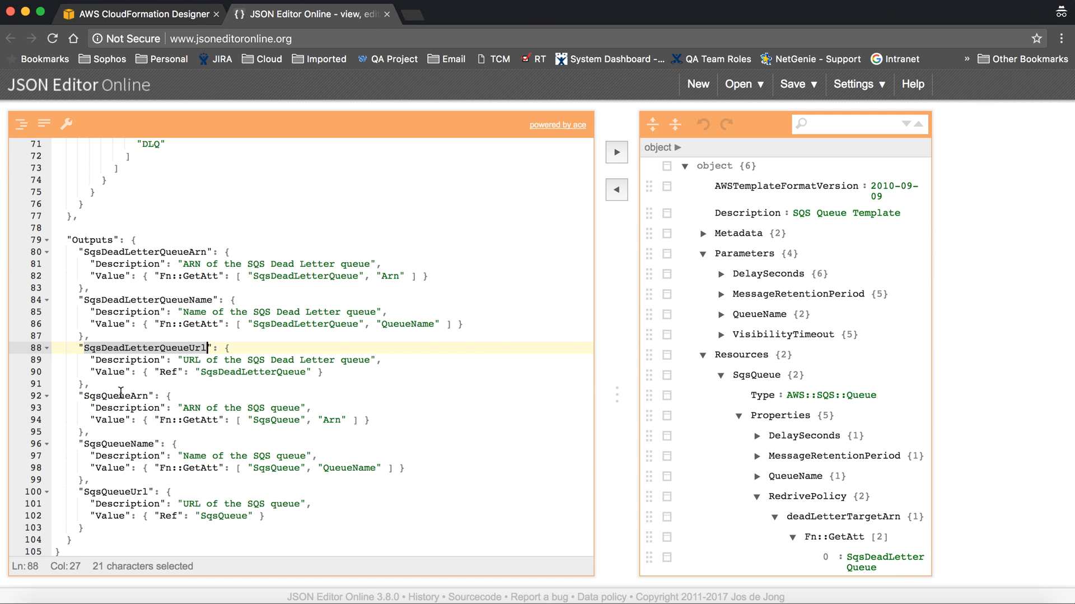
double_click(120, 444)
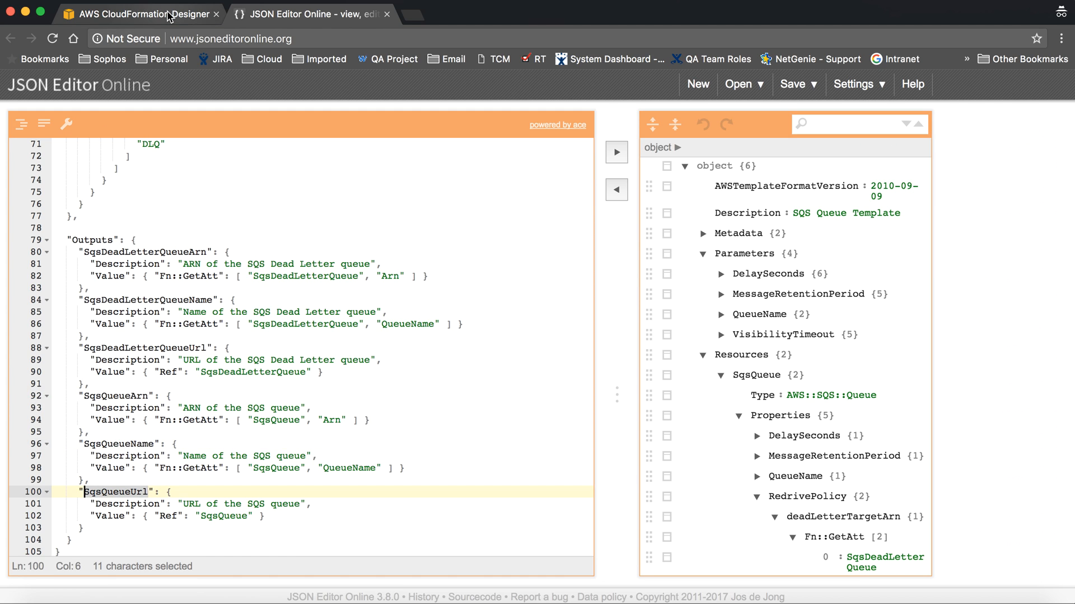
click(266, 322)
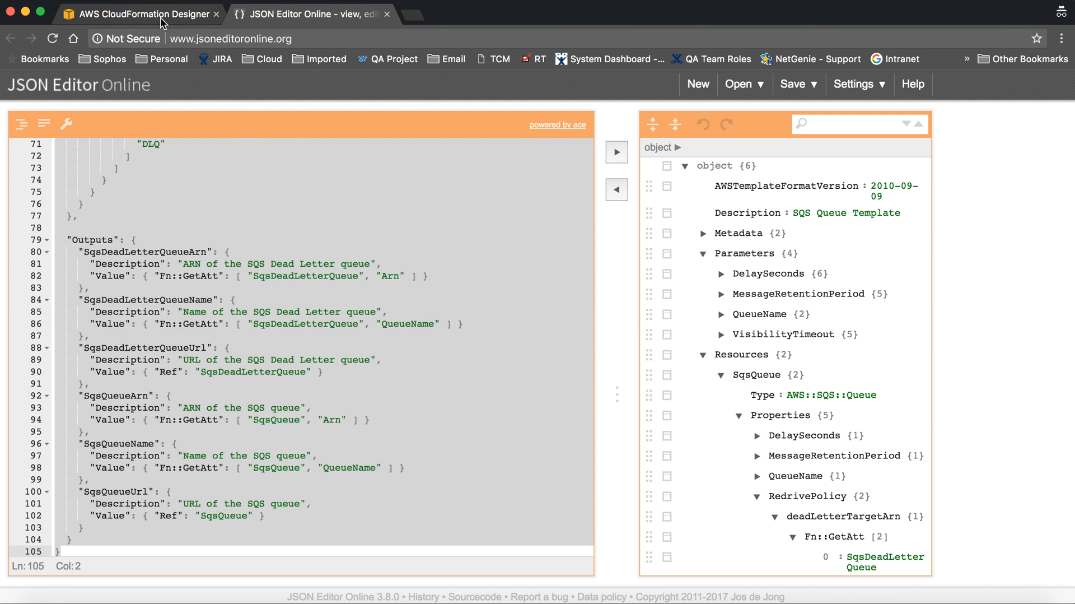
click(142, 13)
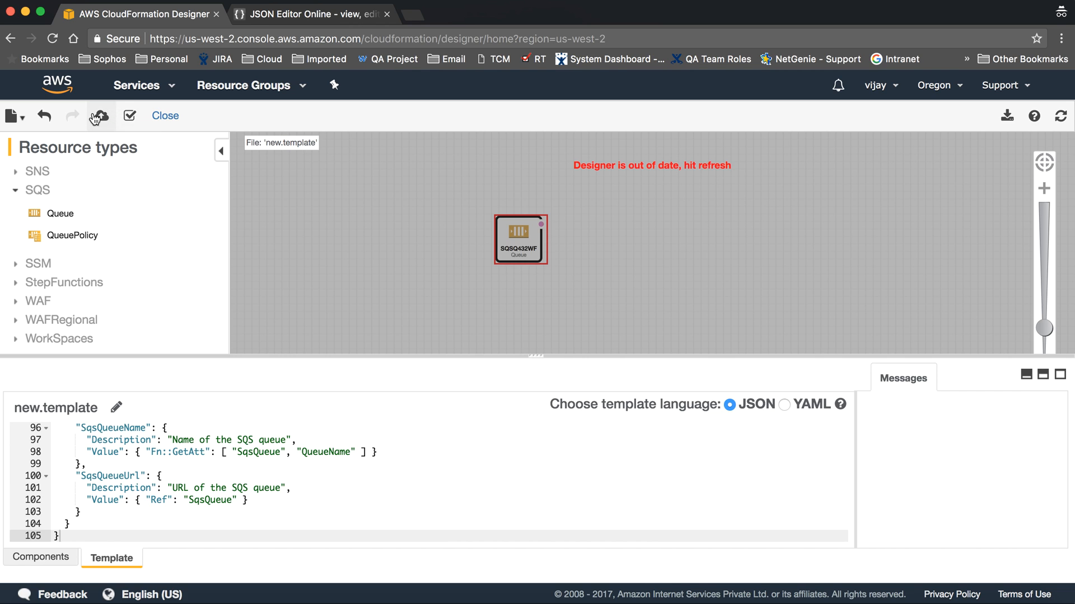
- Create stack from Designer, landing on Select Template with the S3 template URL filled
click(100, 114)
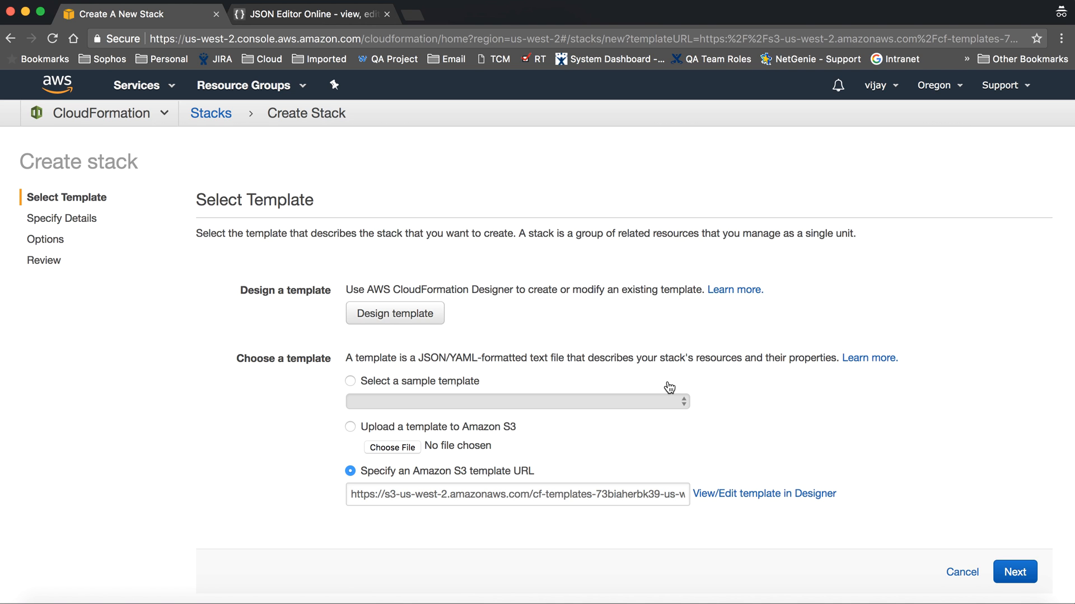
scroll(down, 3)
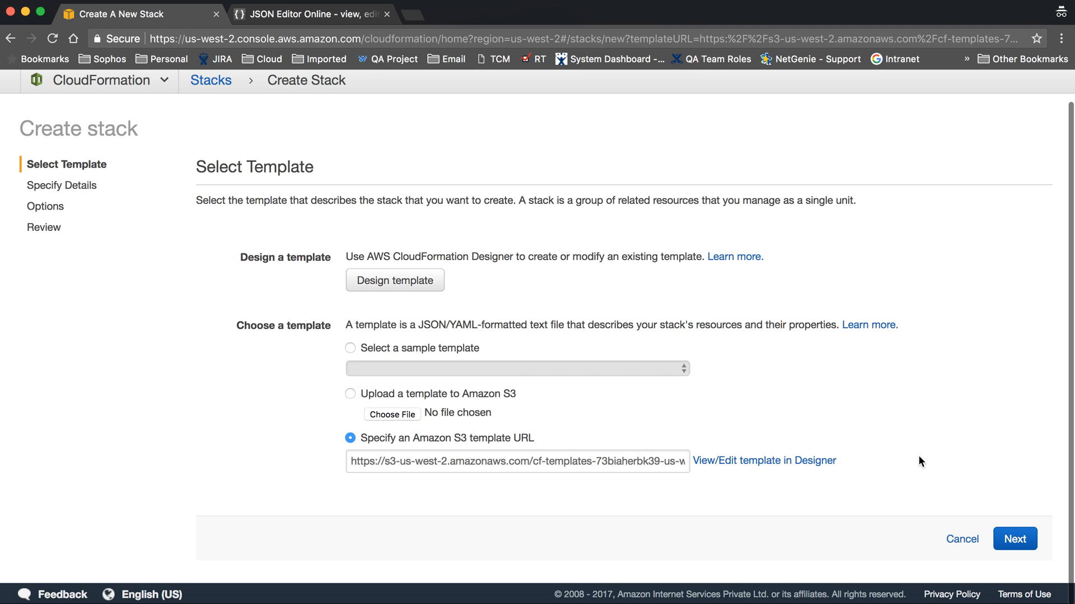
mouse_move(1015, 538)
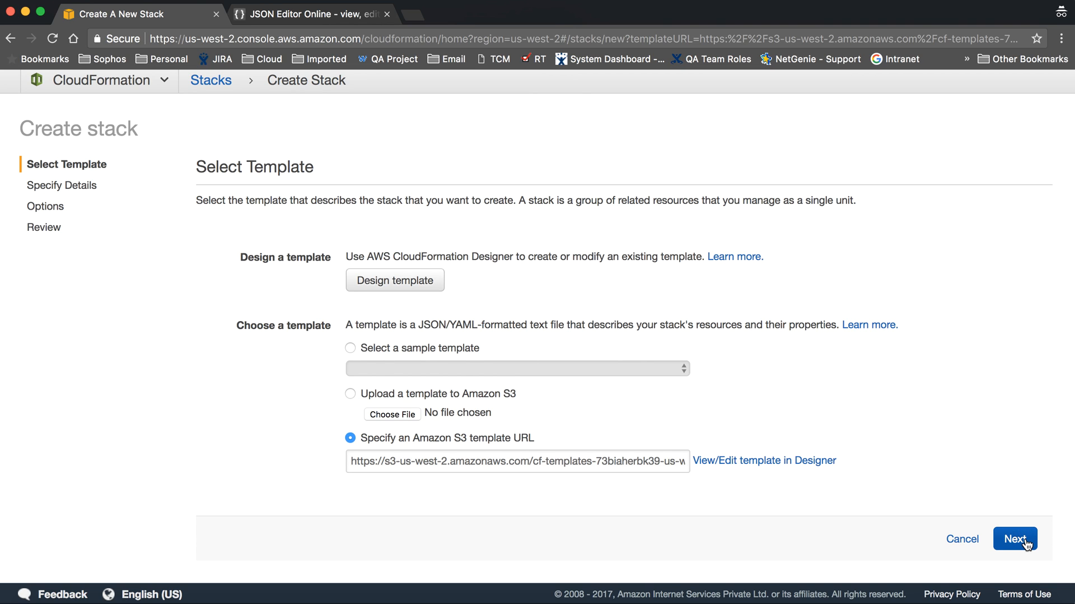
- On Specify Details, name the stack sqs and set QueueName to Test-Request
click(1014, 538)
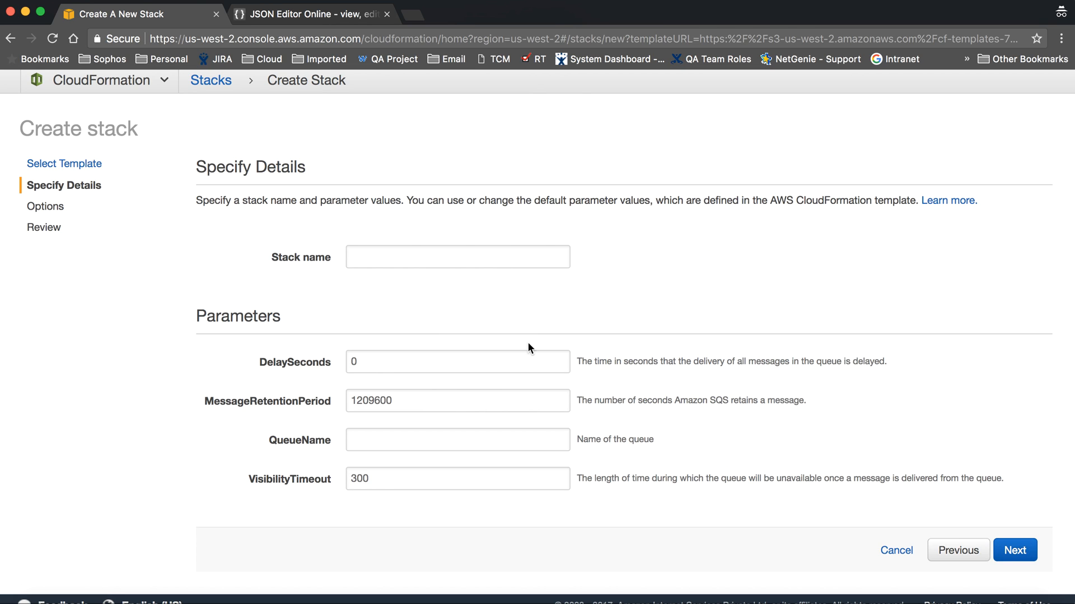
click(456, 257)
text(sqs)
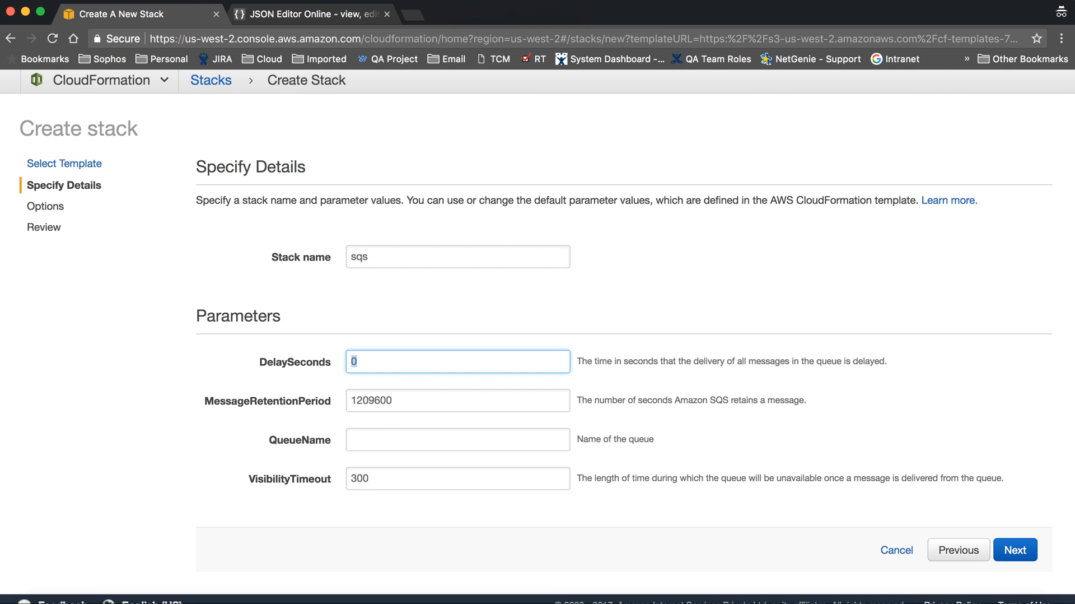
click(457, 439)
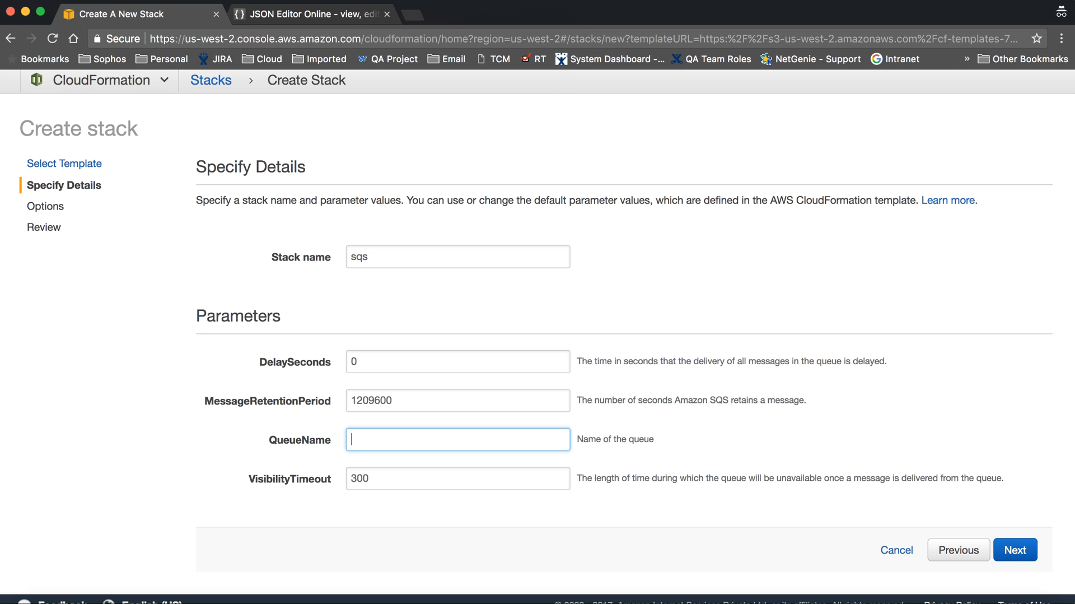
text(Test-Request)
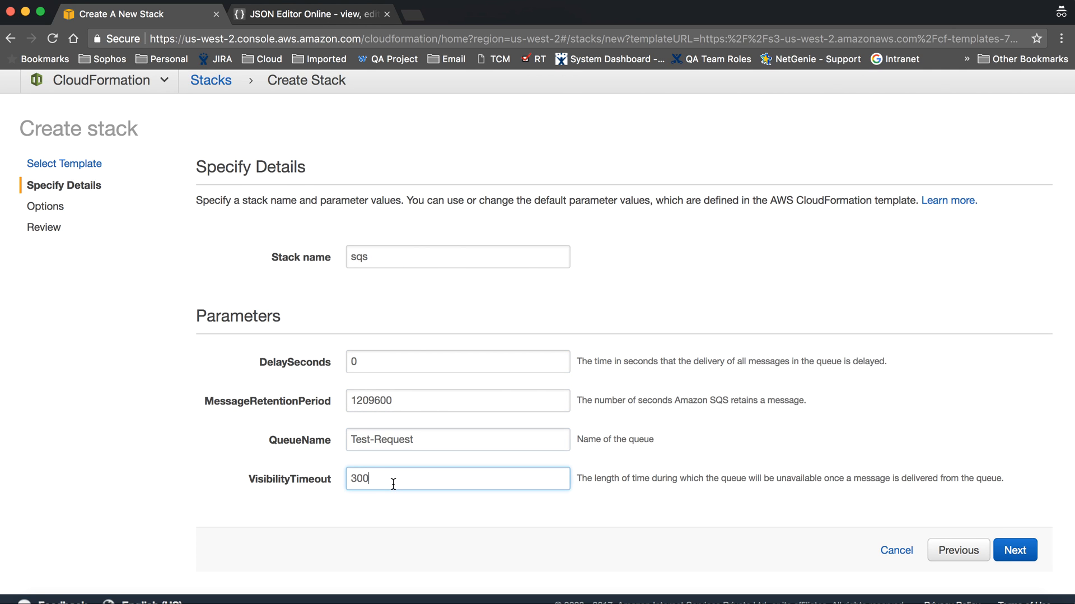
- Skip Options, reach Review and Create the sqs stack
click(1015, 548)
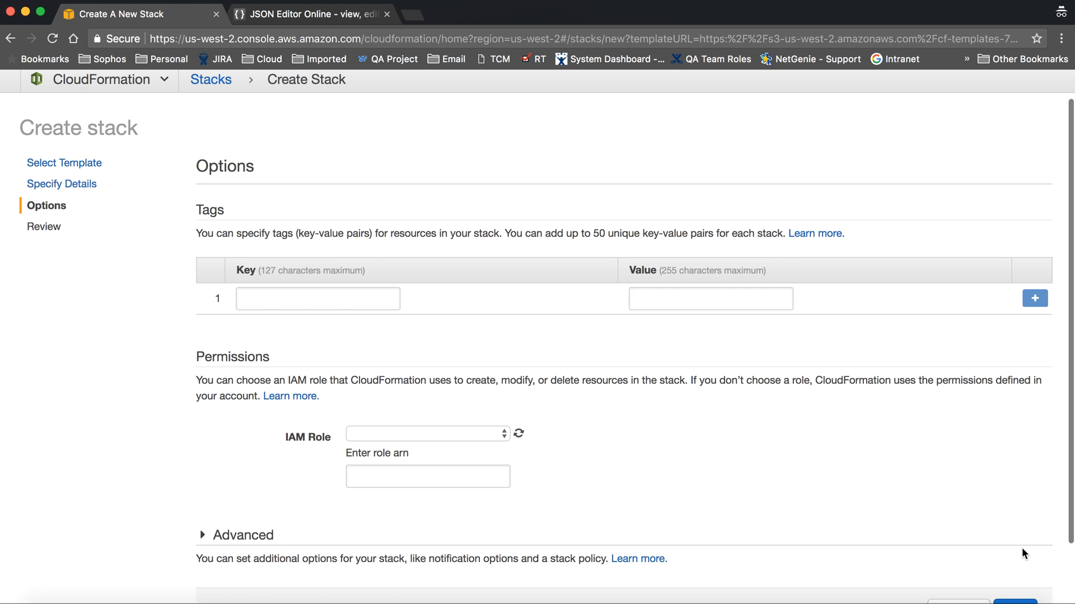
scroll(down, 3)
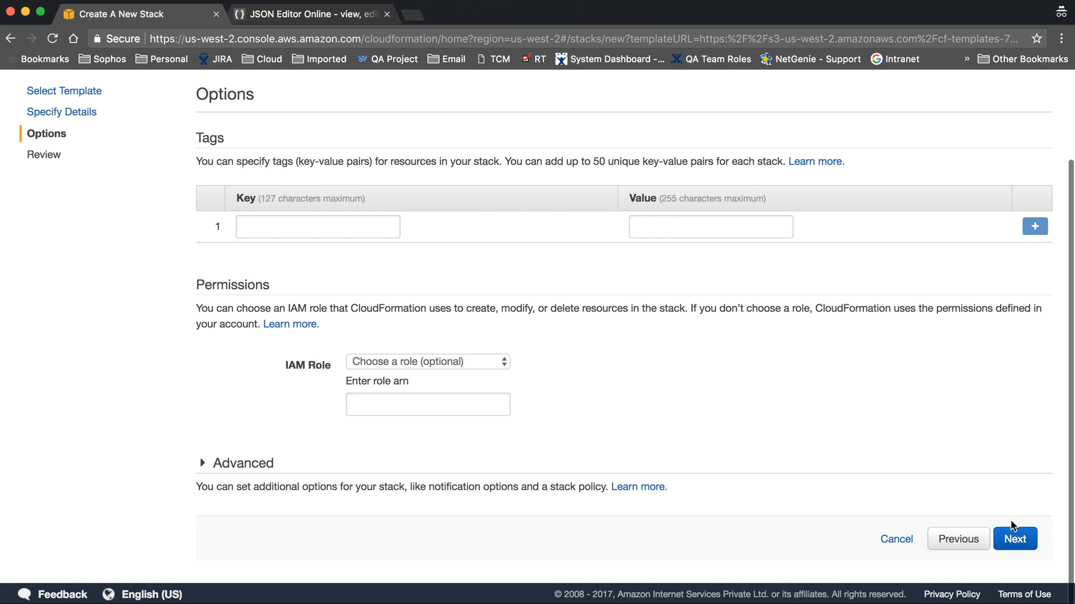
click(1014, 537)
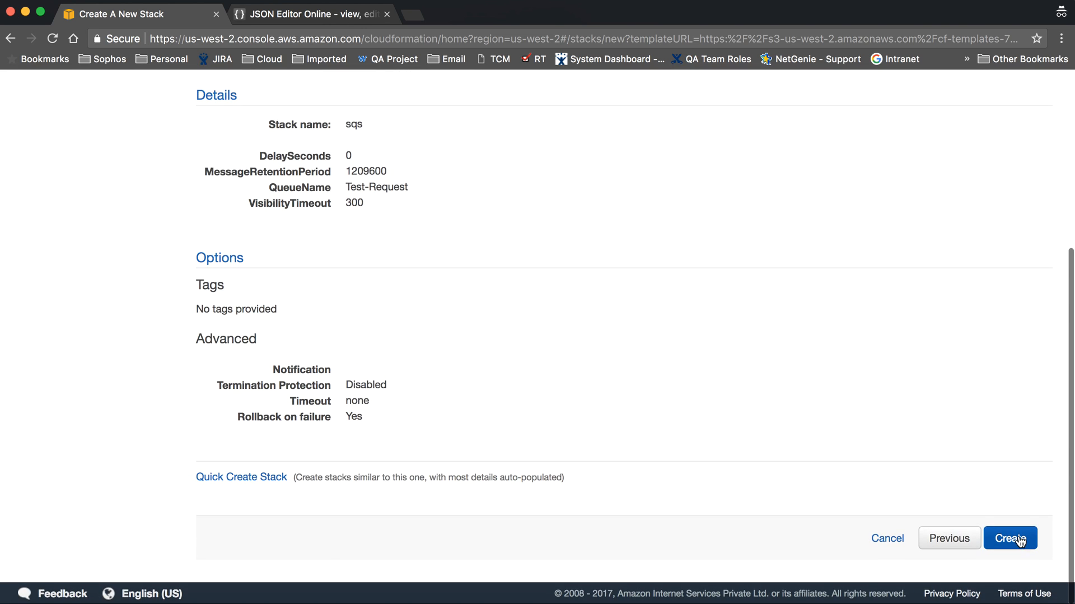
click(1009, 537)
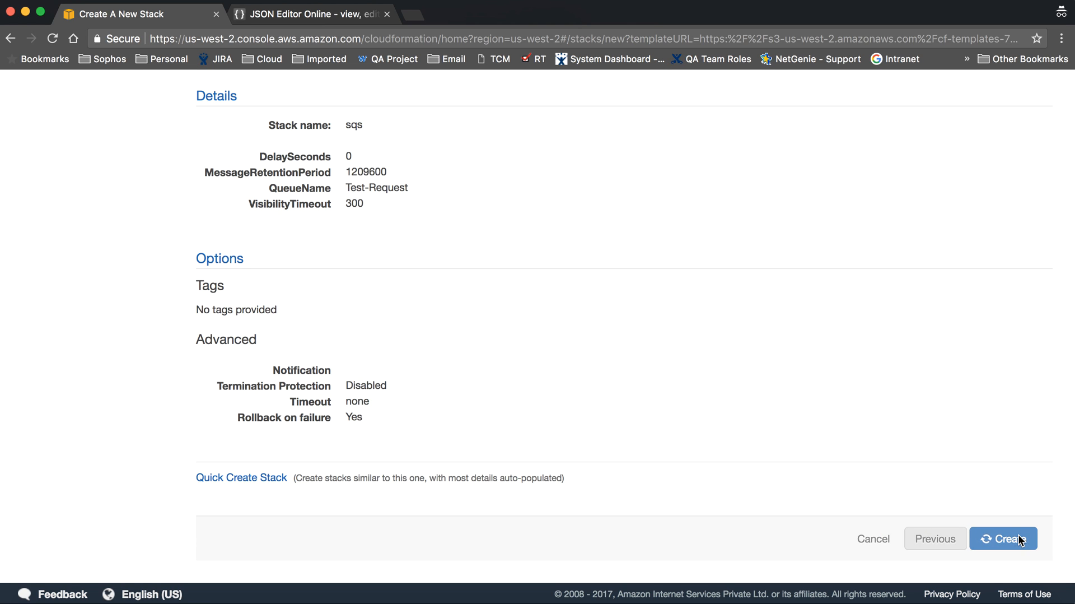
click(1008, 539)
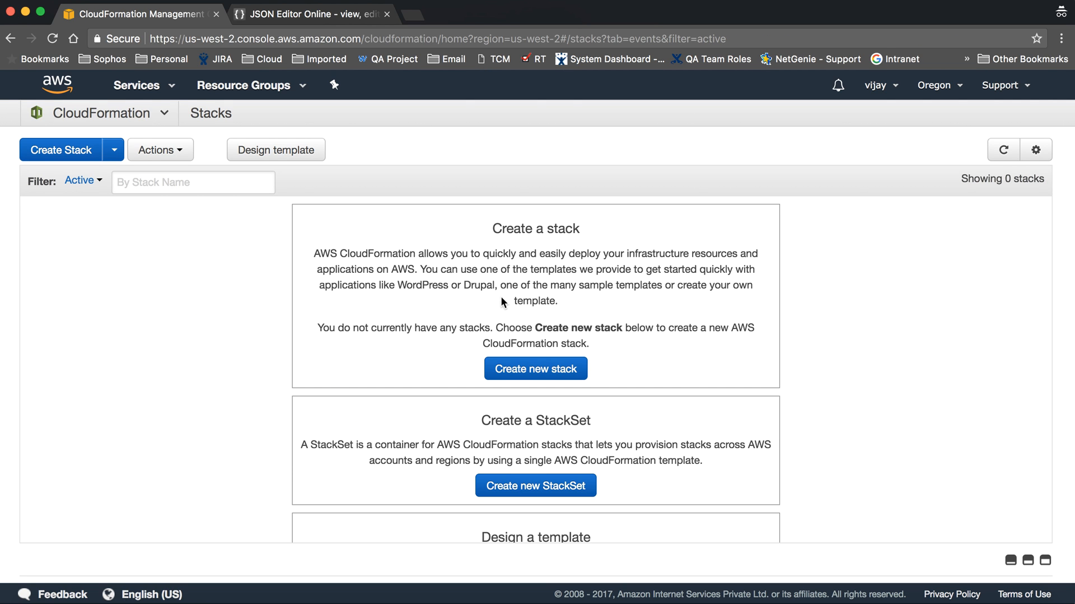
- Refresh, select sqs, and expand its Events to the dead-letter queue CREATE_COMPLETE
click(1004, 150)
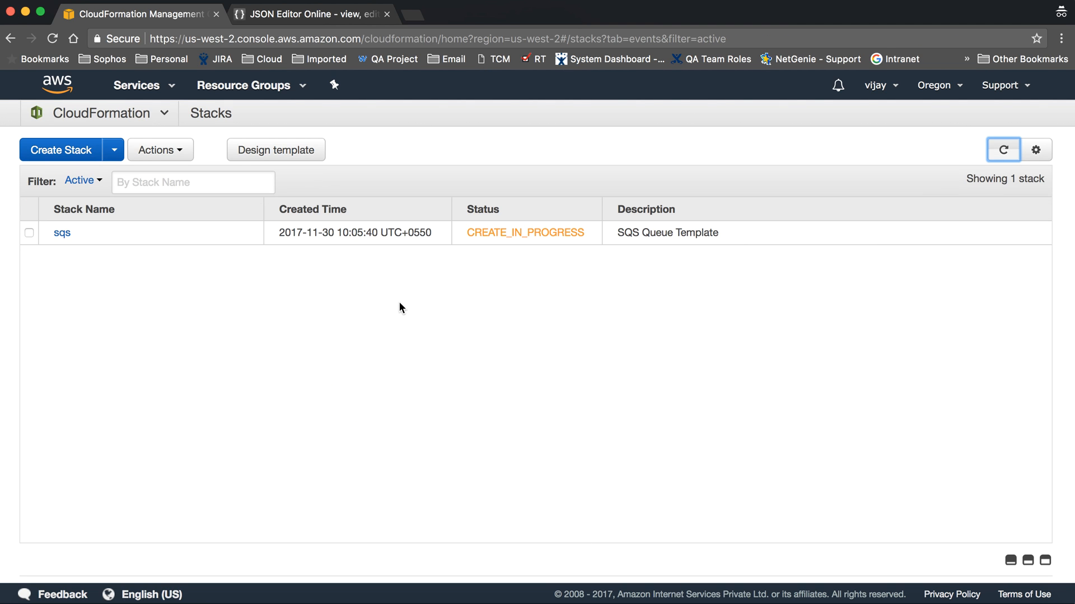
click(28, 231)
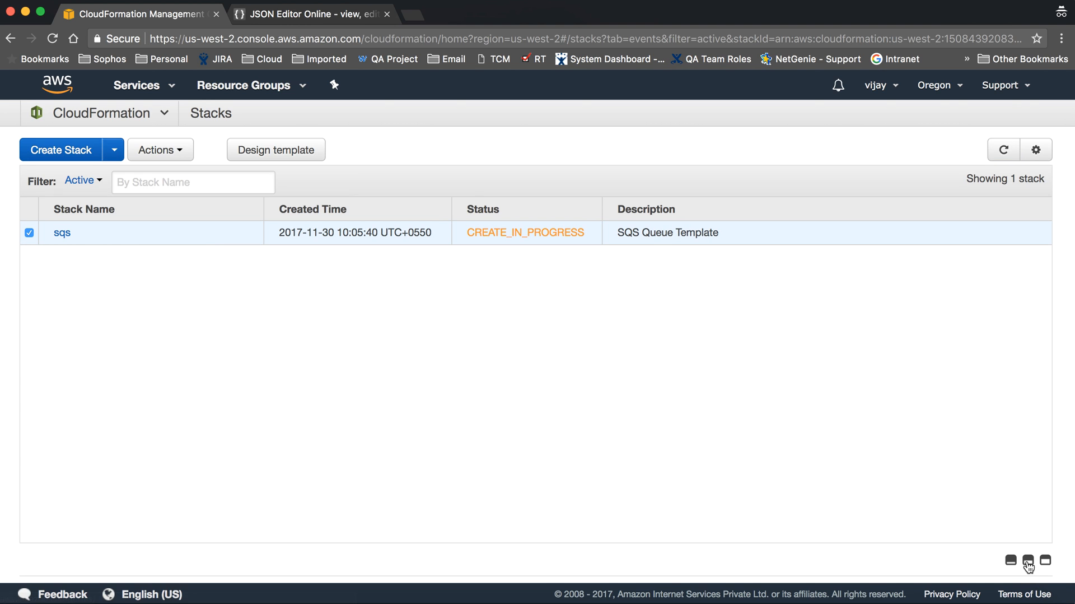
click(1002, 151)
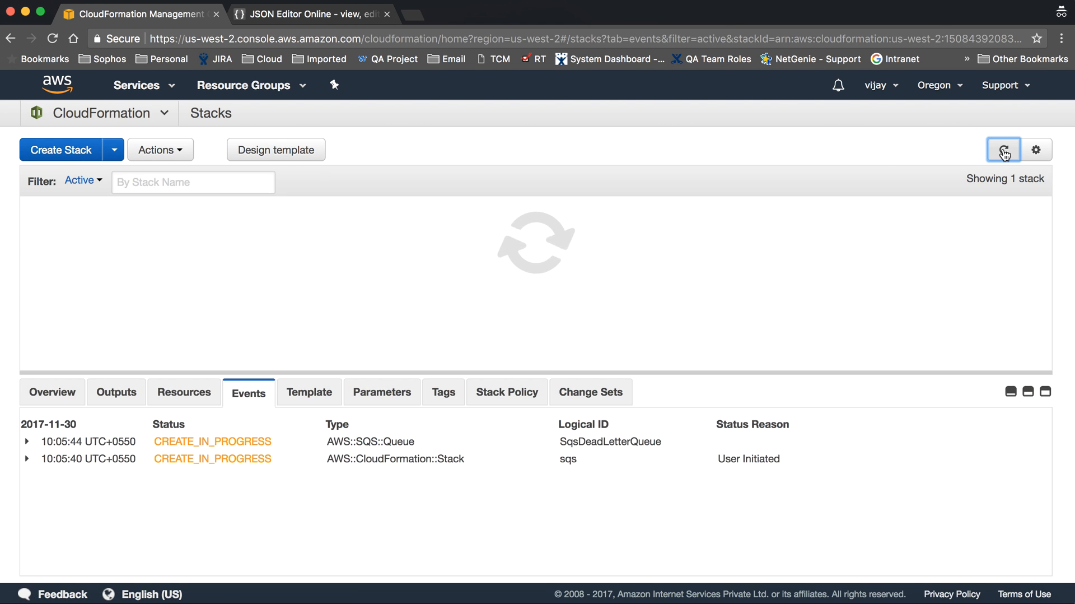
click(1003, 150)
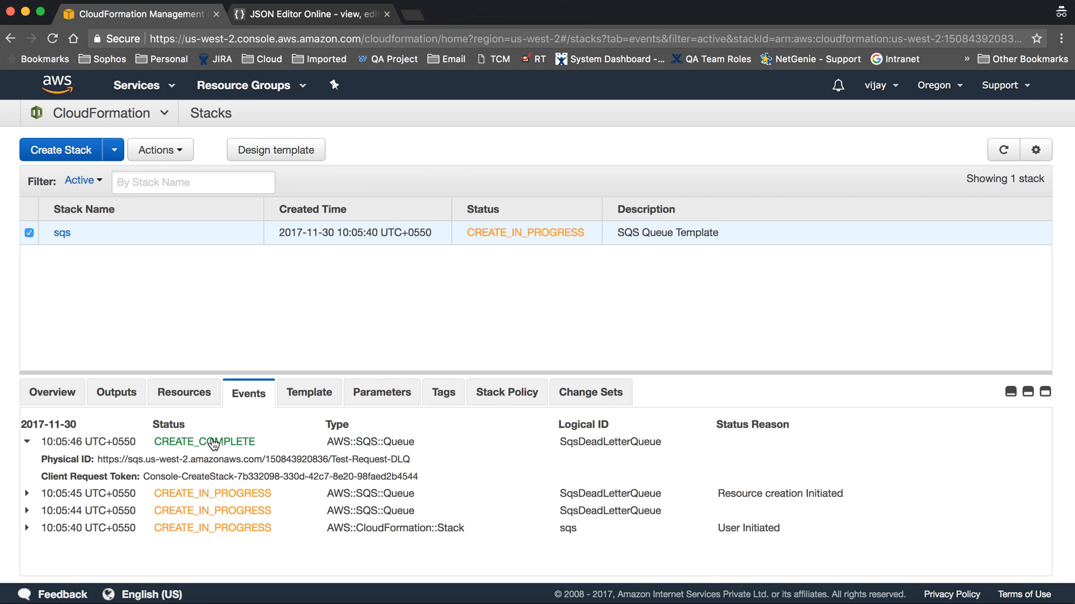
click(136, 86)
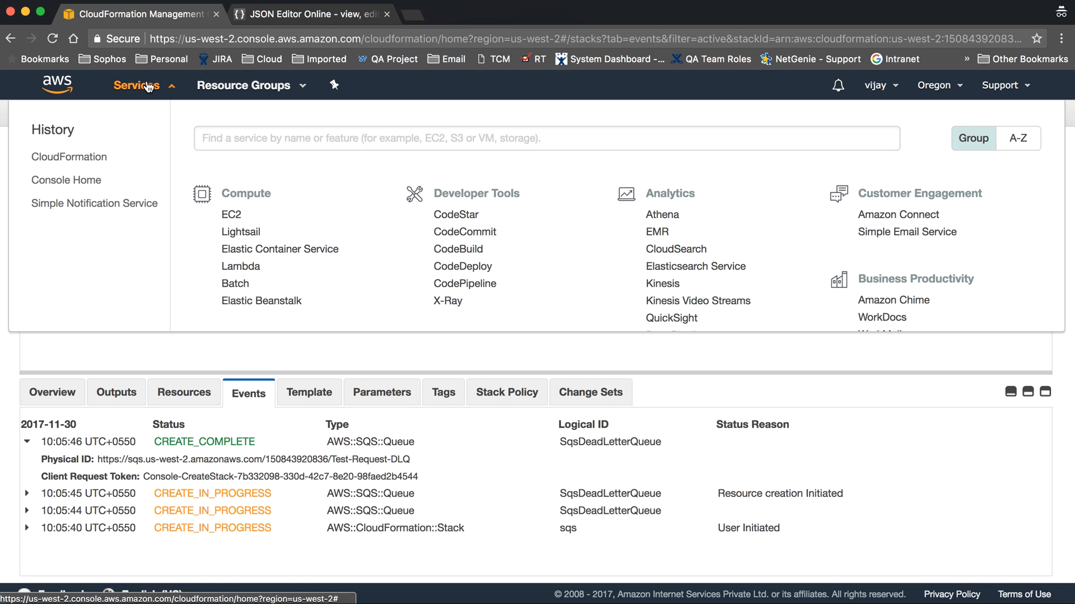
- From the Services menu, search 's' and open the Simple Queue Service queue list
click(94, 203)
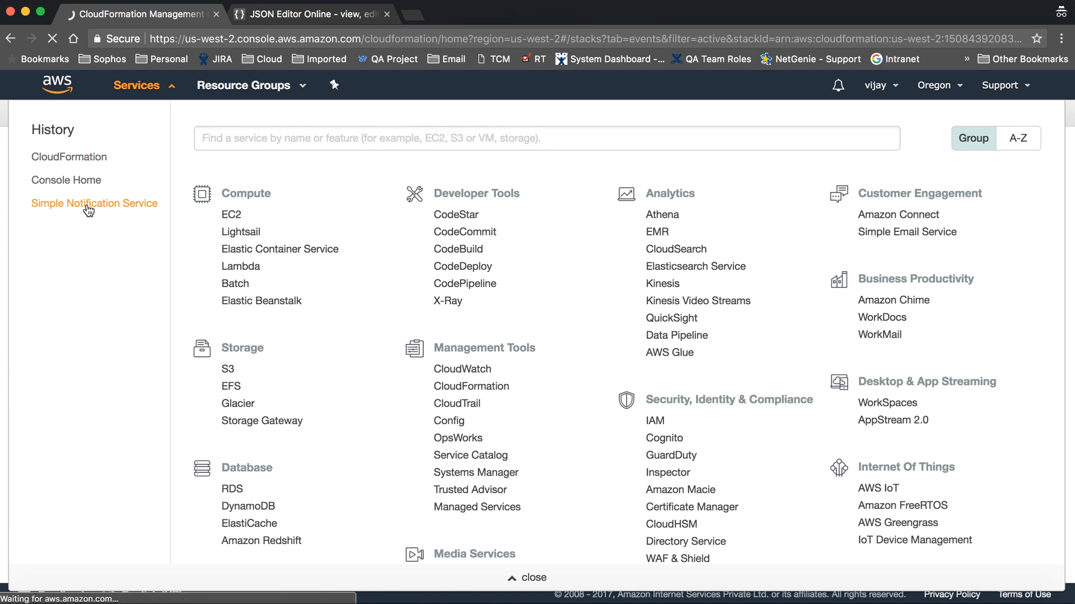
click(94, 203)
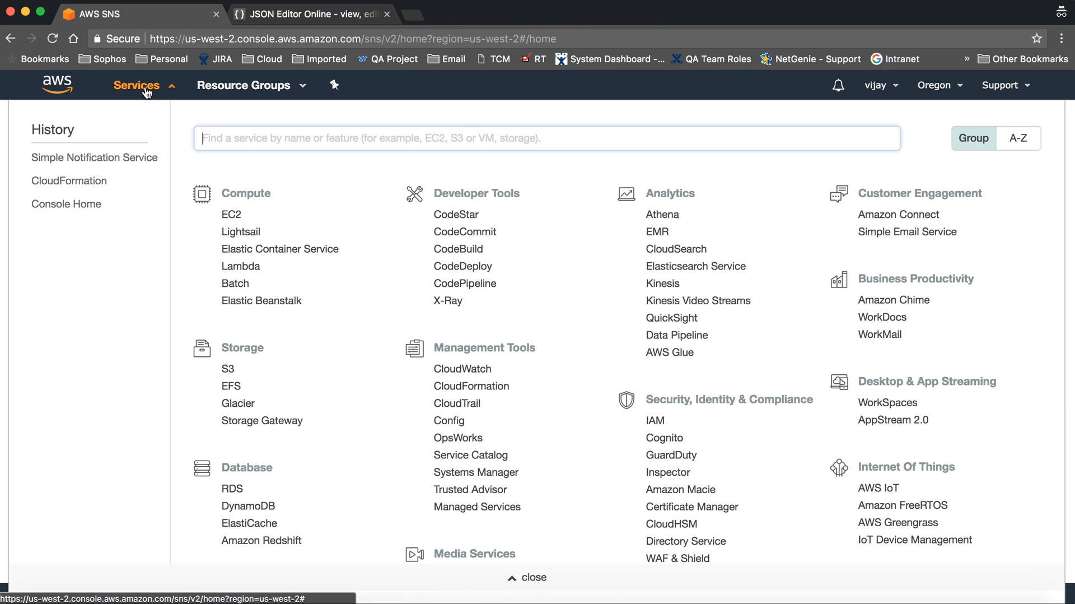
text(s)
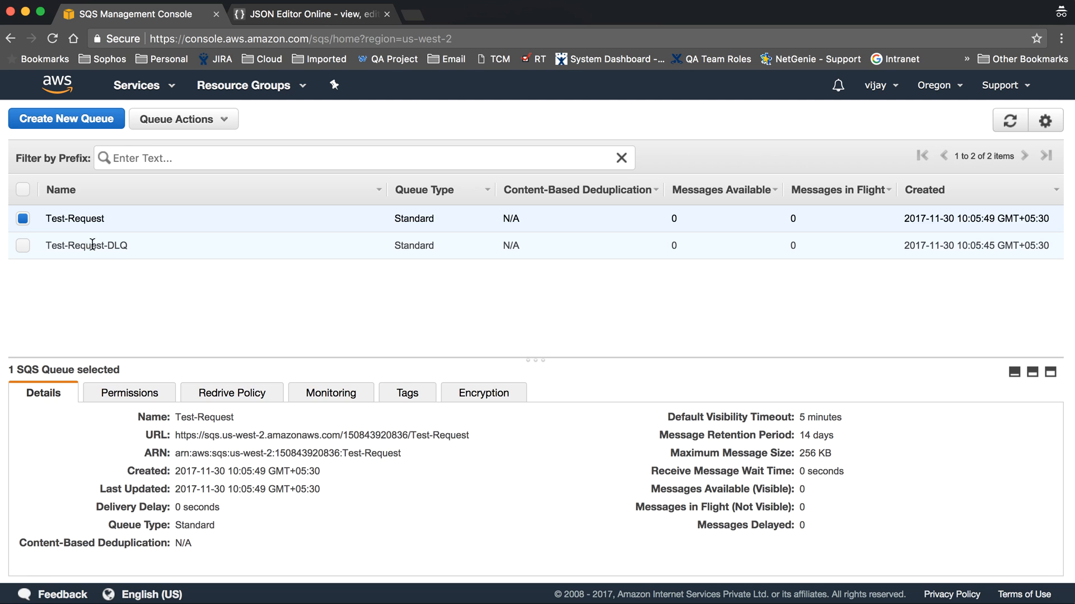
- Open Test-Request-DLQ's details showing 30-second visibility timeout and 4-day retention
click(86, 245)
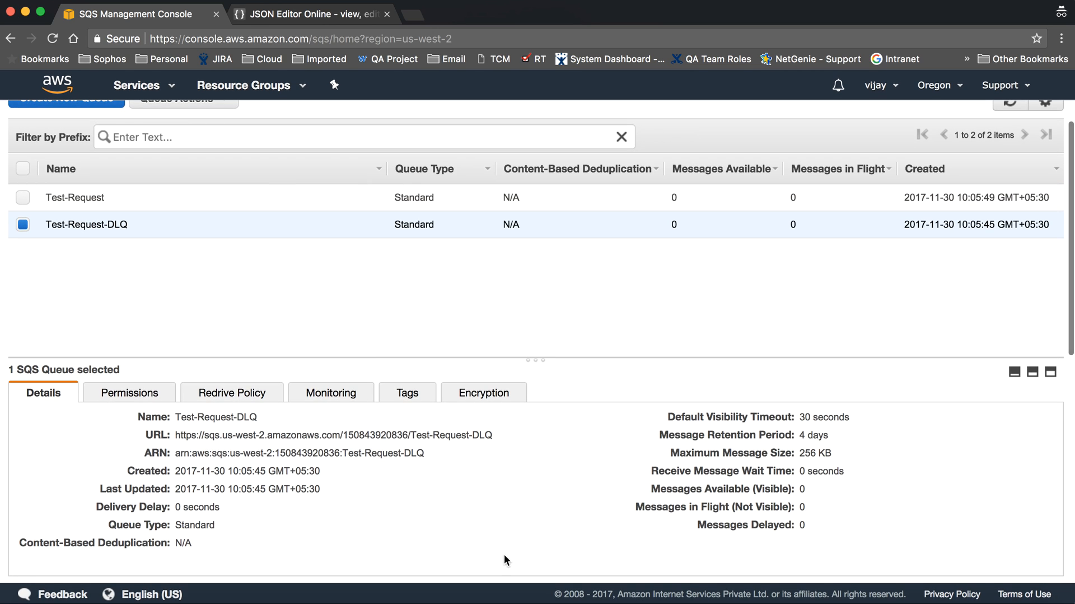
double_click(197, 507)
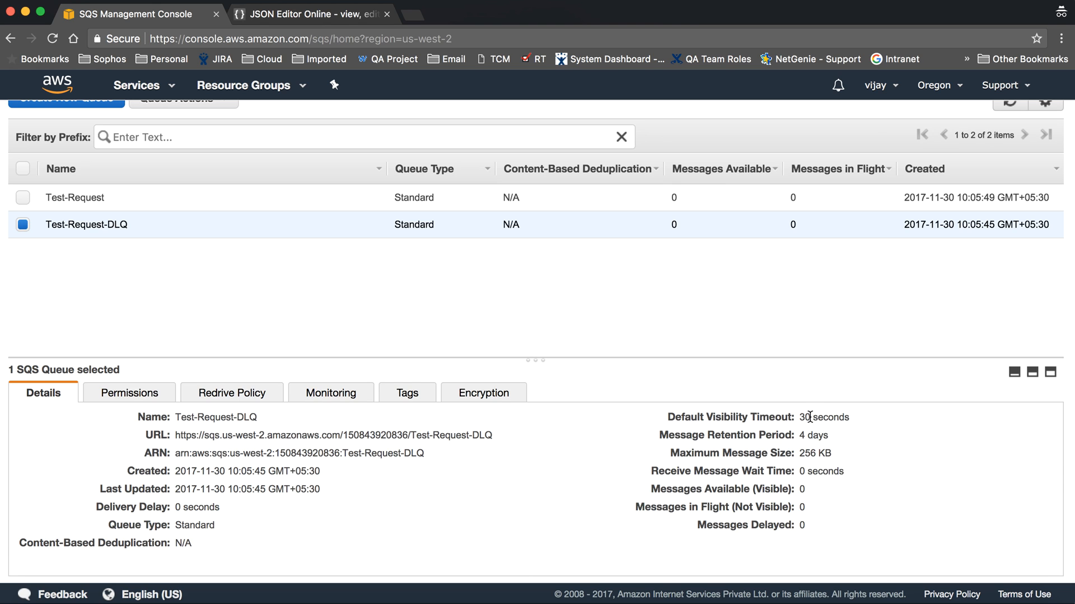
scroll(up, 3)
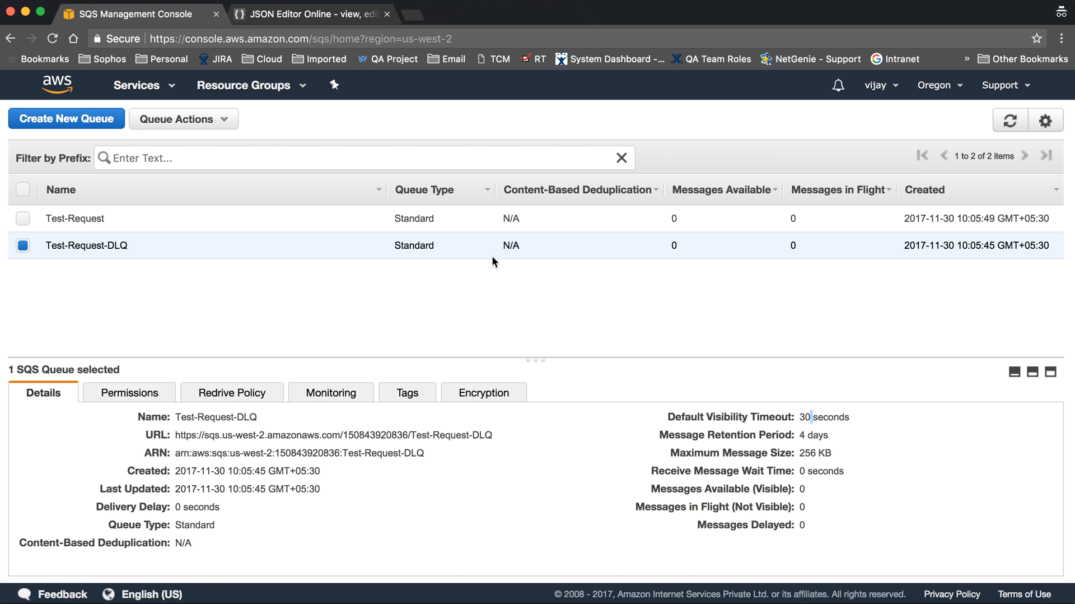
mouse_move(679, 492)
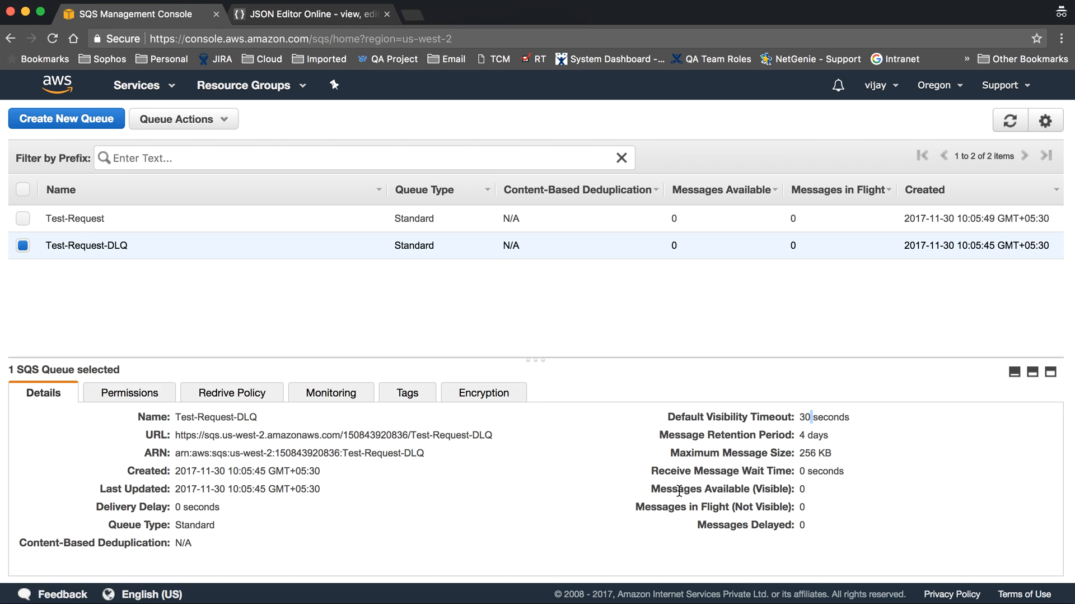
mouse_move(728, 512)
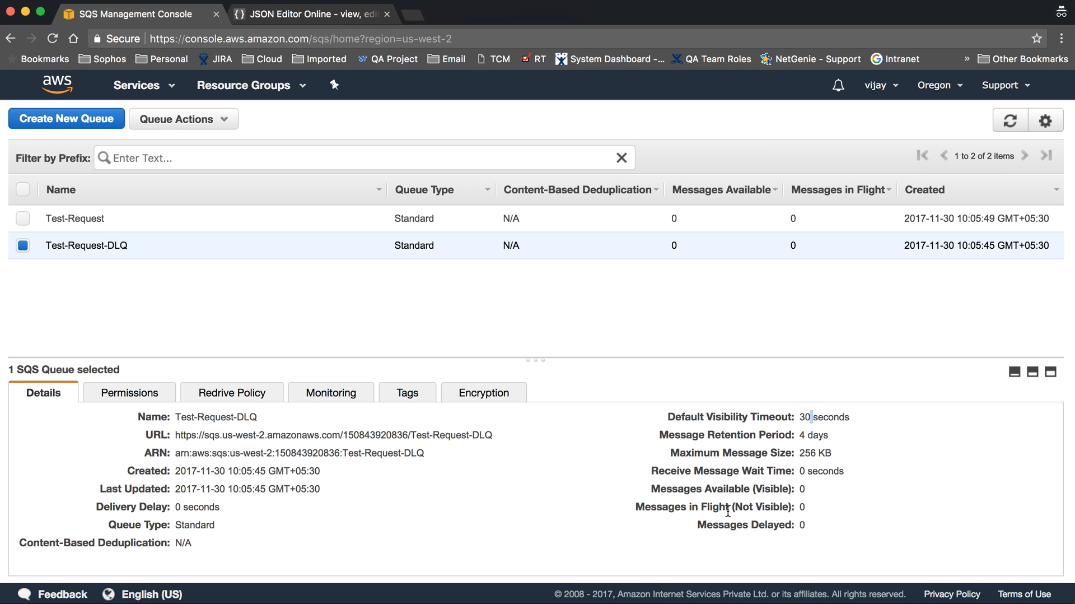